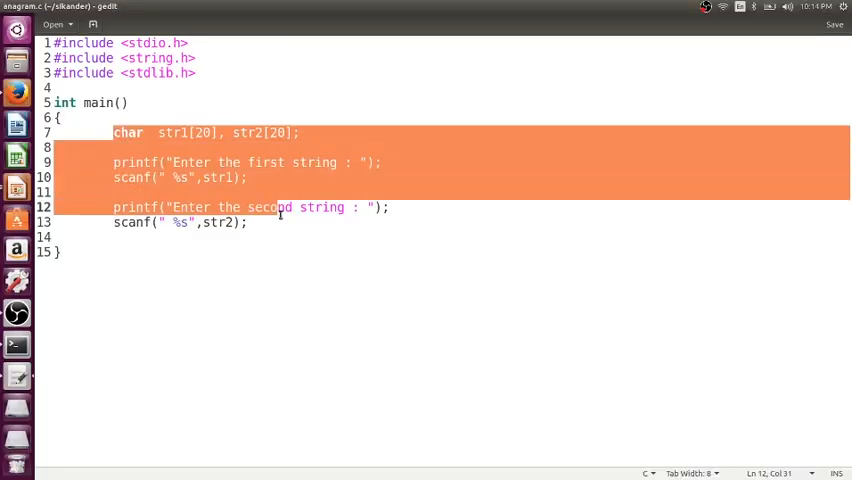
Step: Add qsort(str1, strlen(str1), 1, compare) below the scanf input lines
click(247, 222)
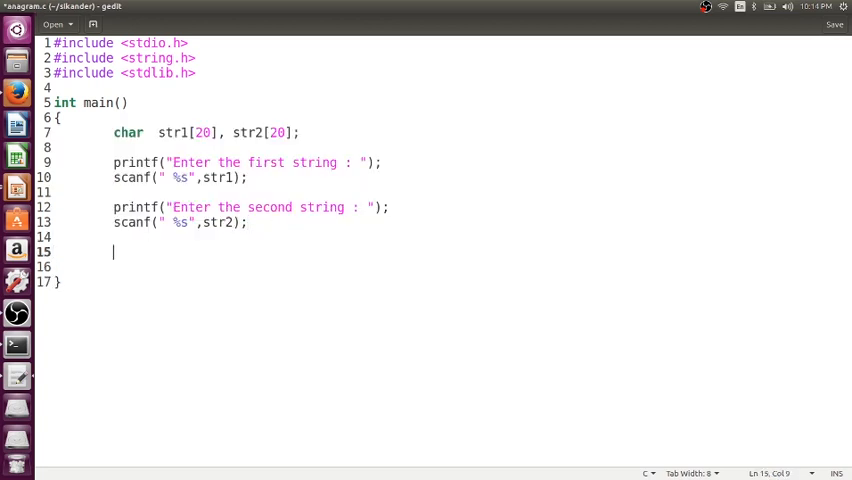
text(qsort)
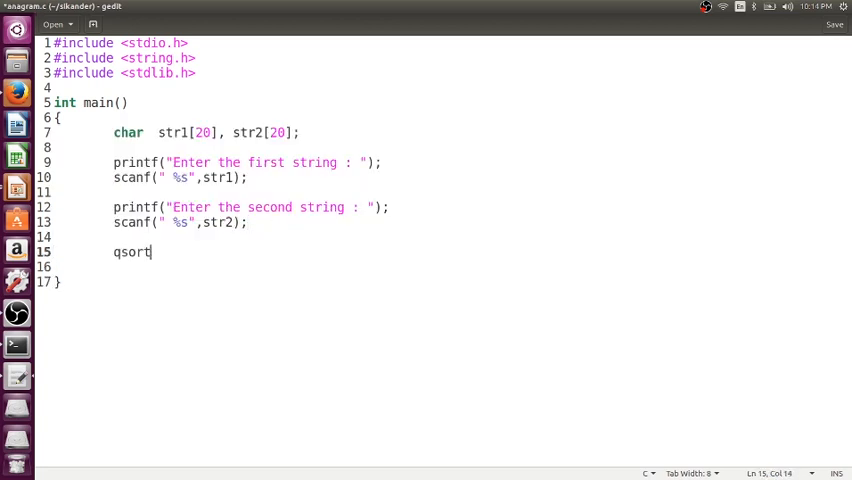
text(()
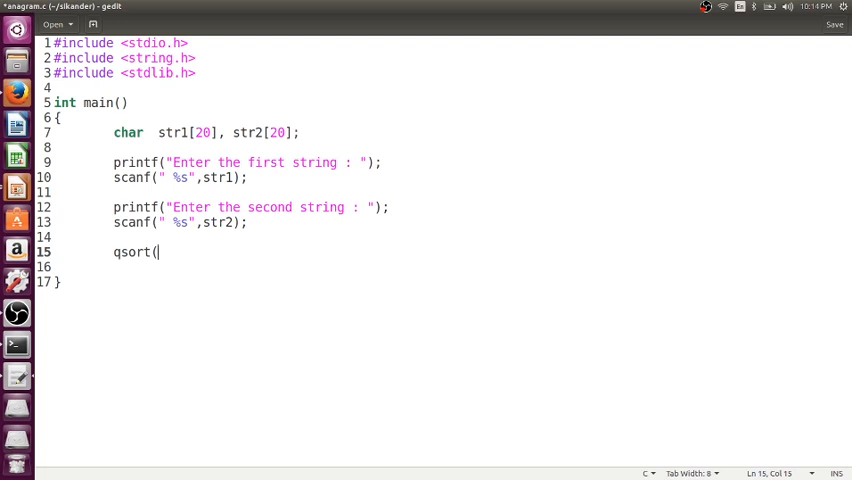
text(s)
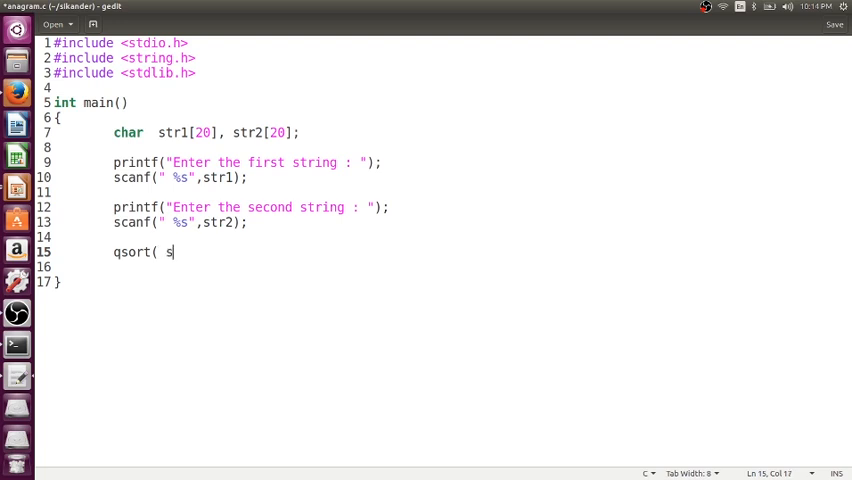
text(tr1,)
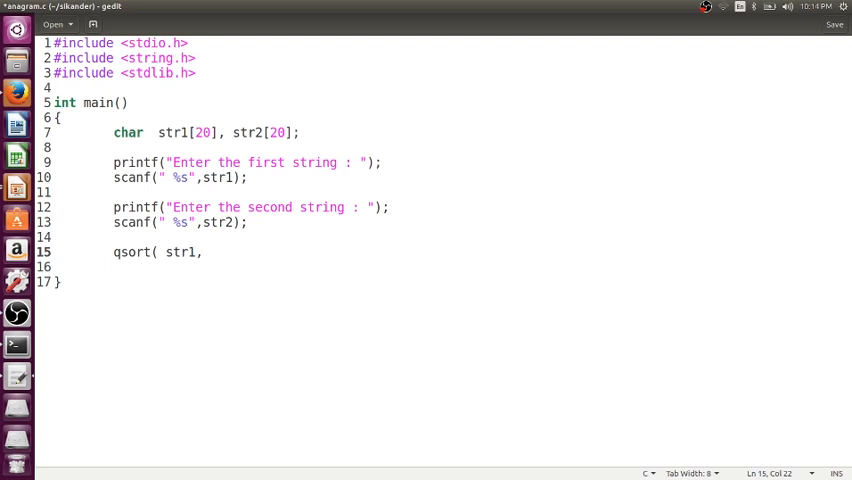
text(stre)
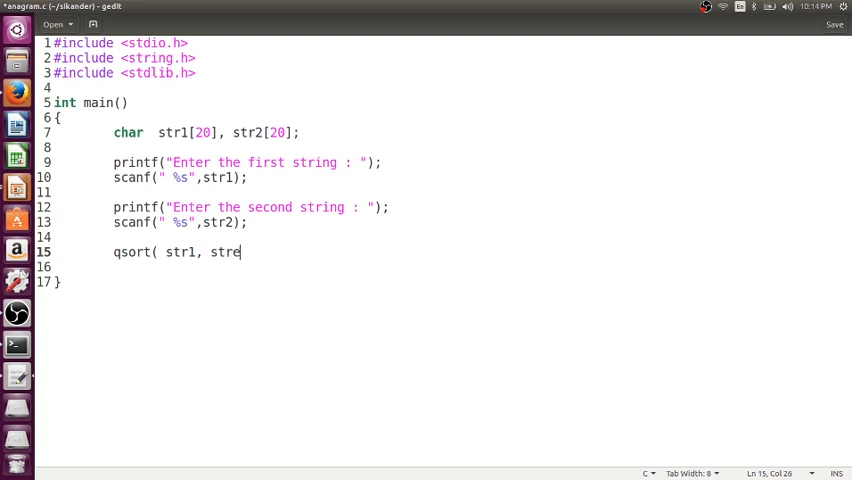
text(len(s)
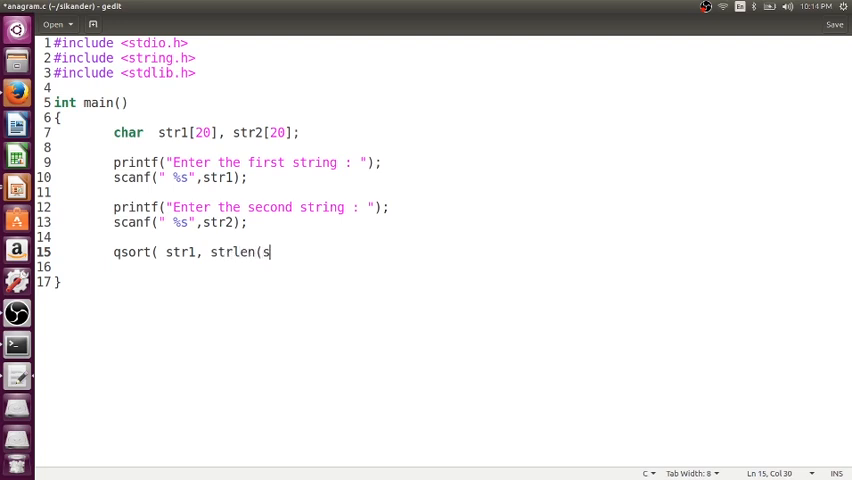
text(tr1), 1,)
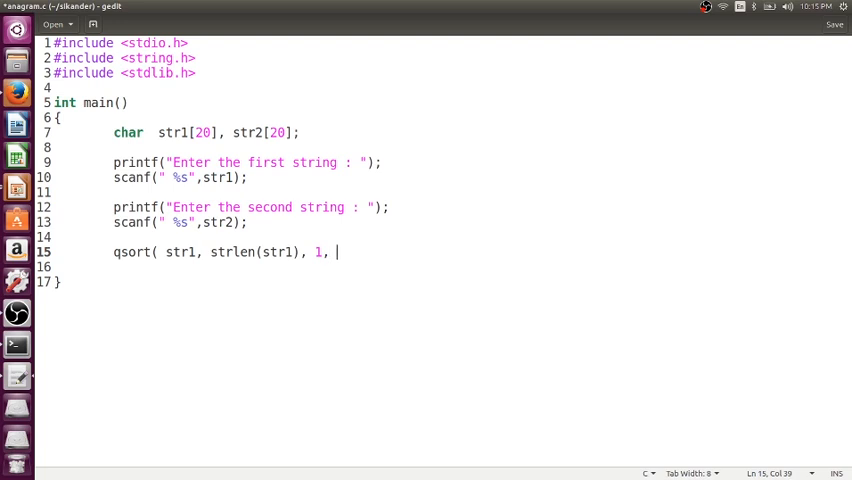
text(compare );)
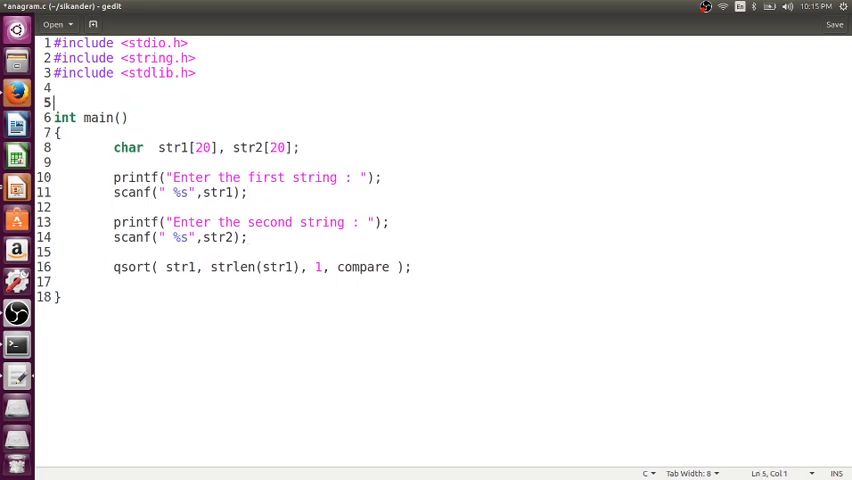
Step: Write the header int compare(const void *pa, const void *pb) above main
text(int compare()
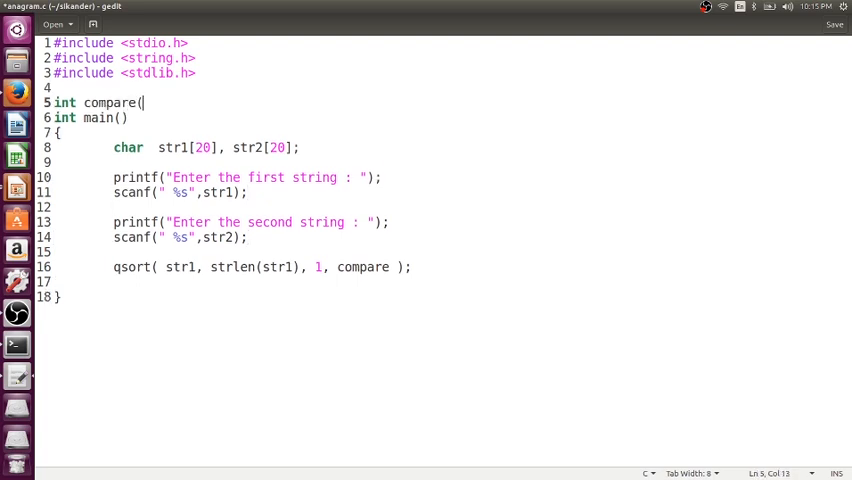
text(const)
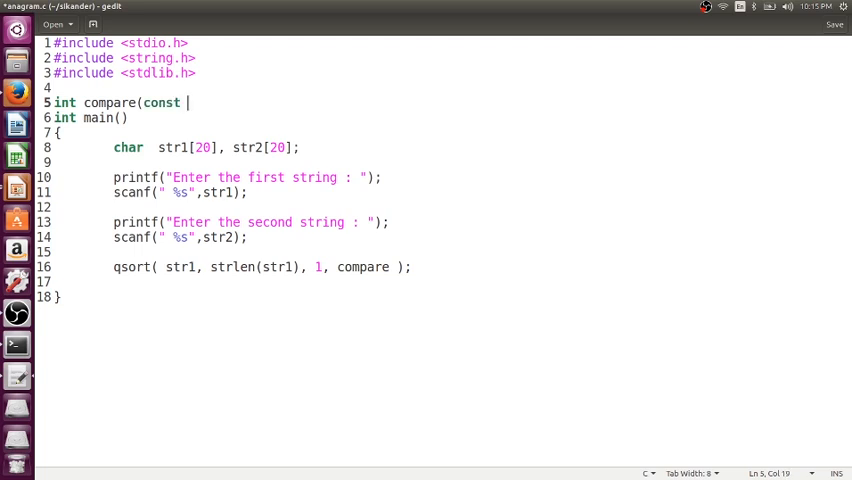
text(void *pa)
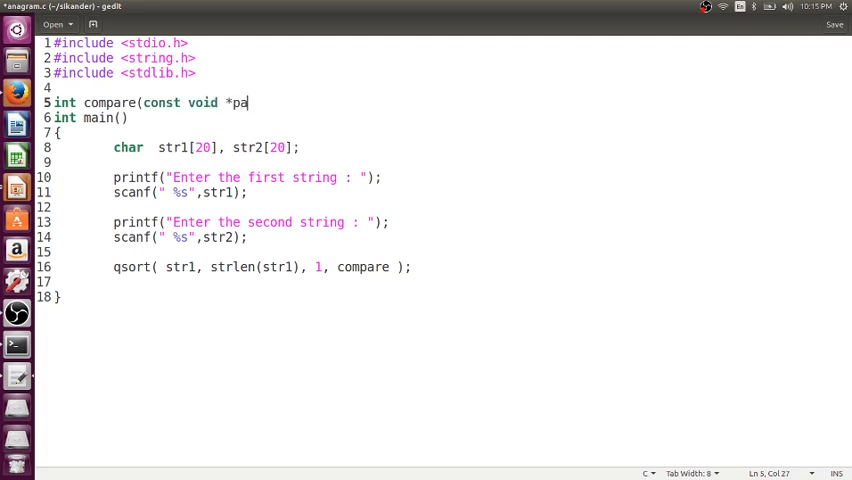
text(,const v)
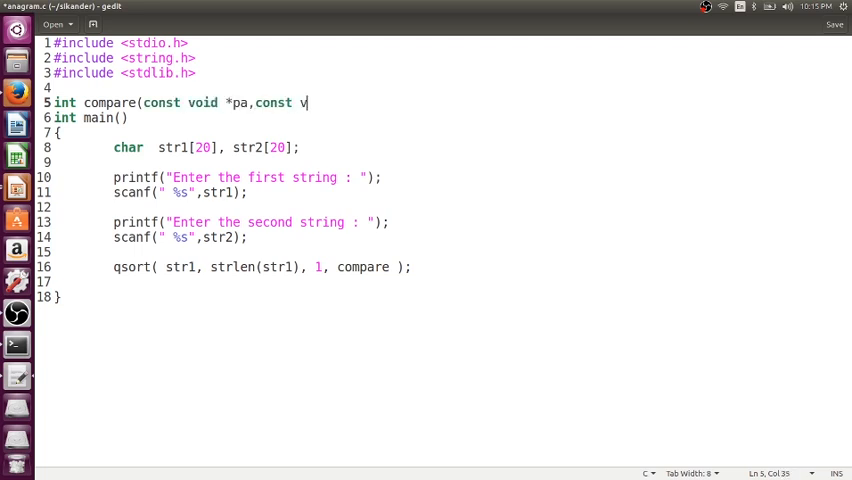
text(oid*p)
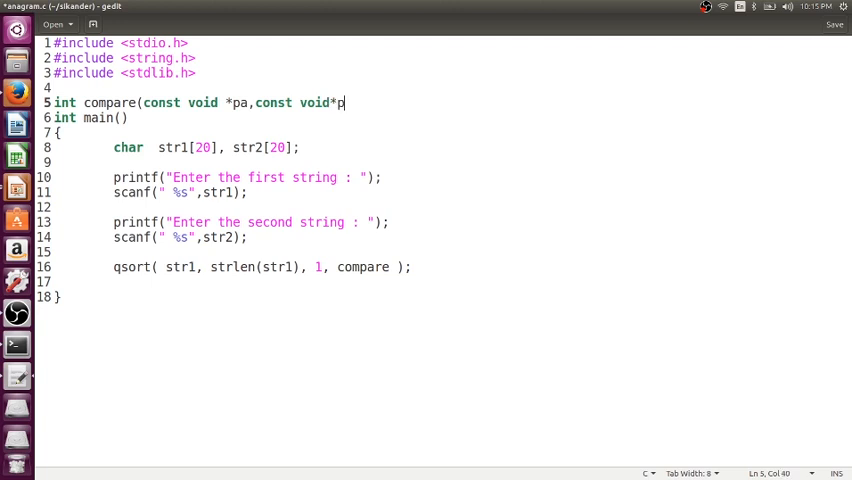
text(b))
text({)
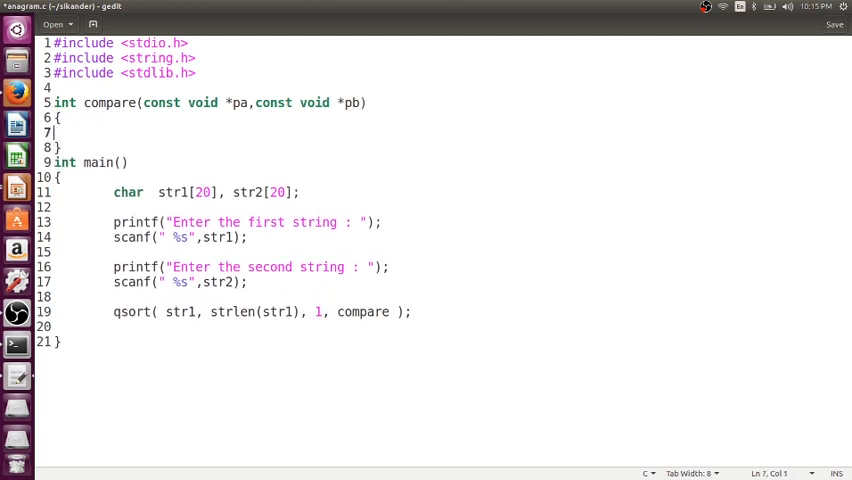
Step: Make compare return *(char *)pa - *(char *)pb
text((char)
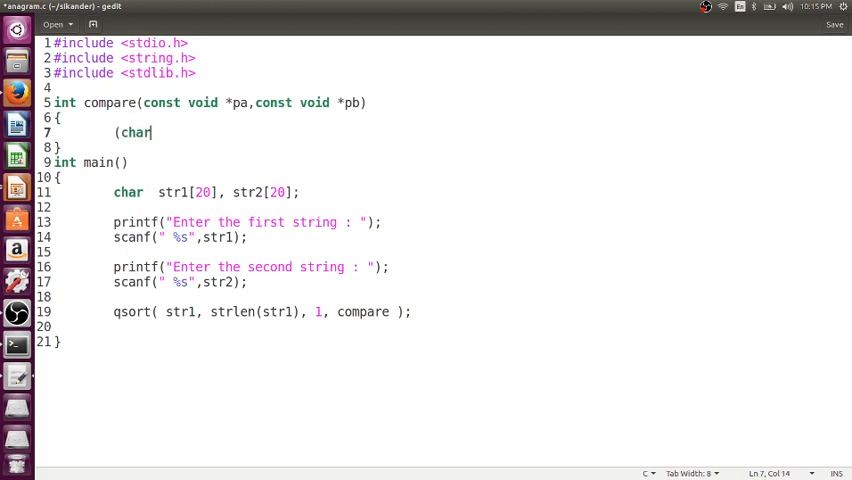
text(*)pa)
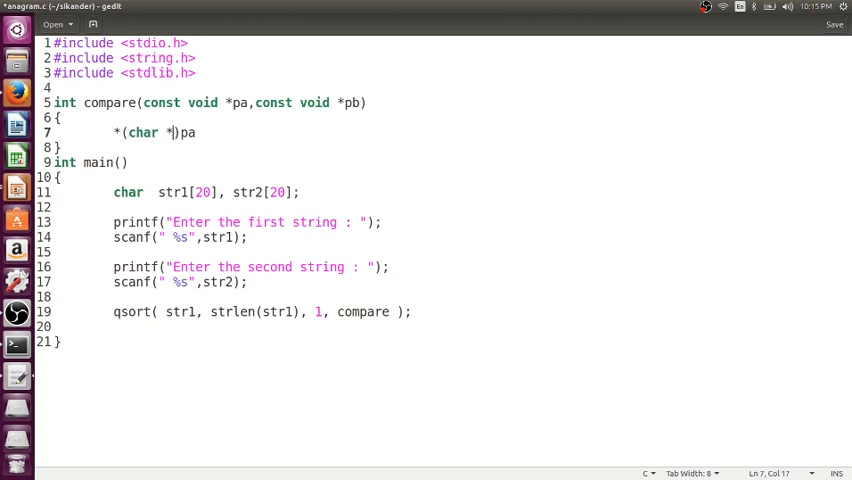
text(-)
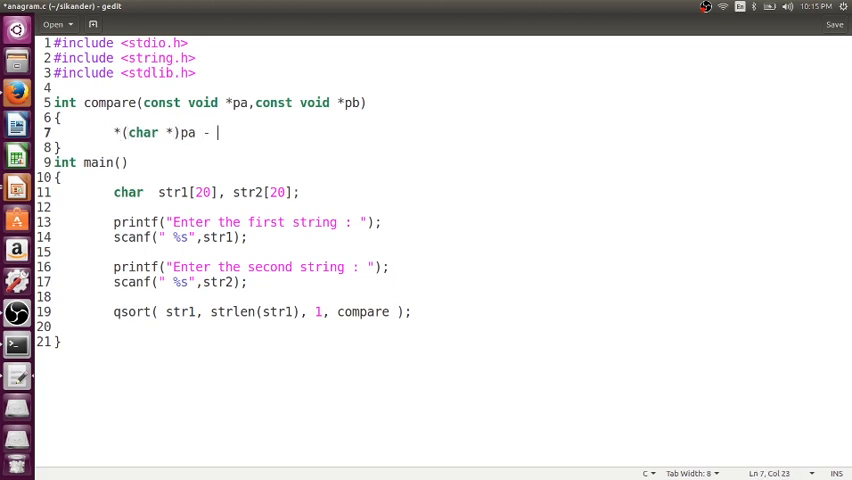
text(*()
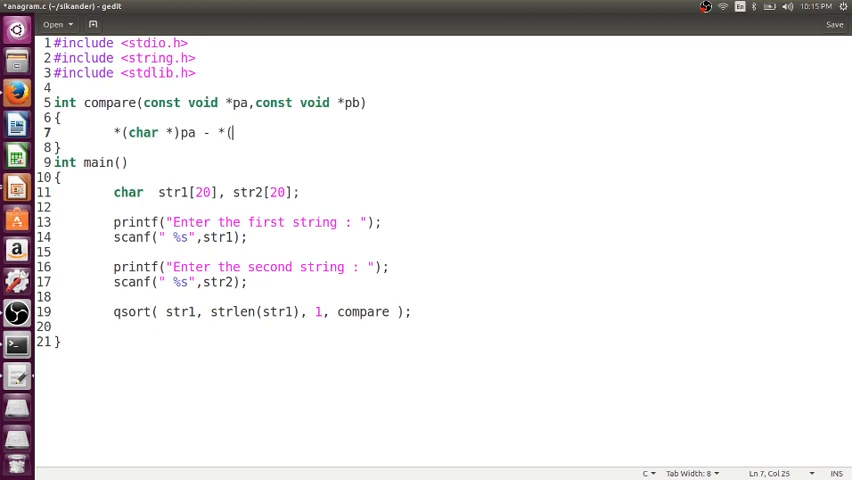
text(char *)
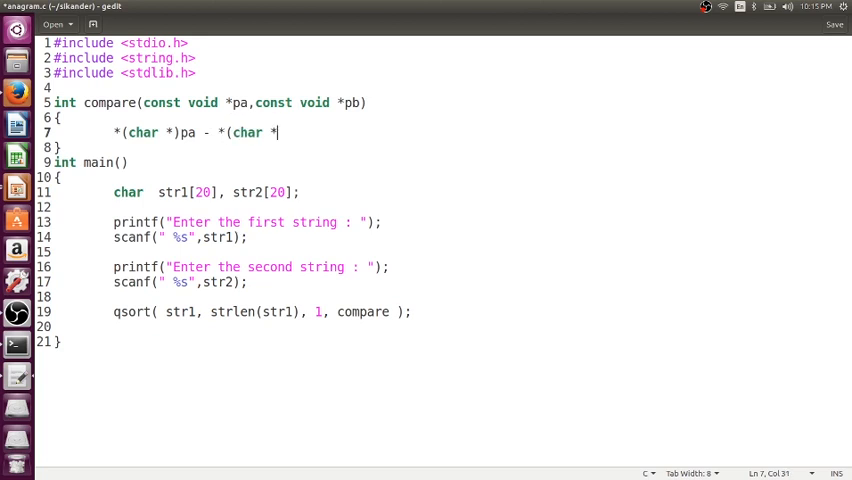
text())
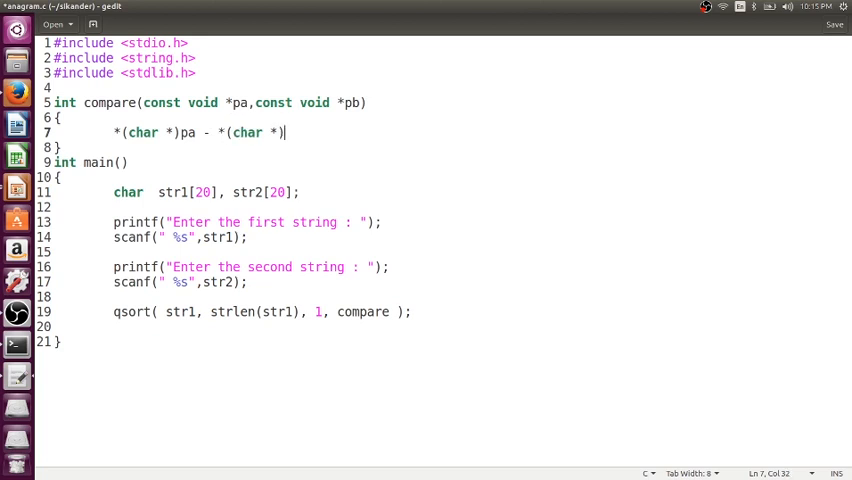
text(pb;)
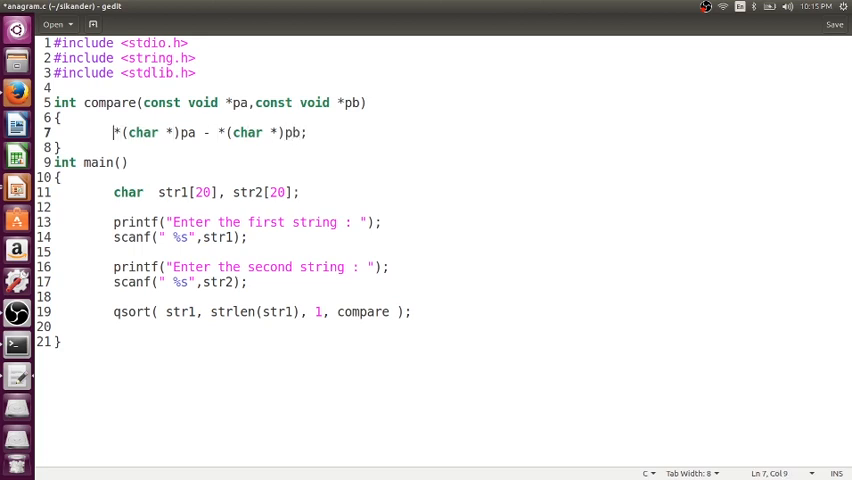
text(return)
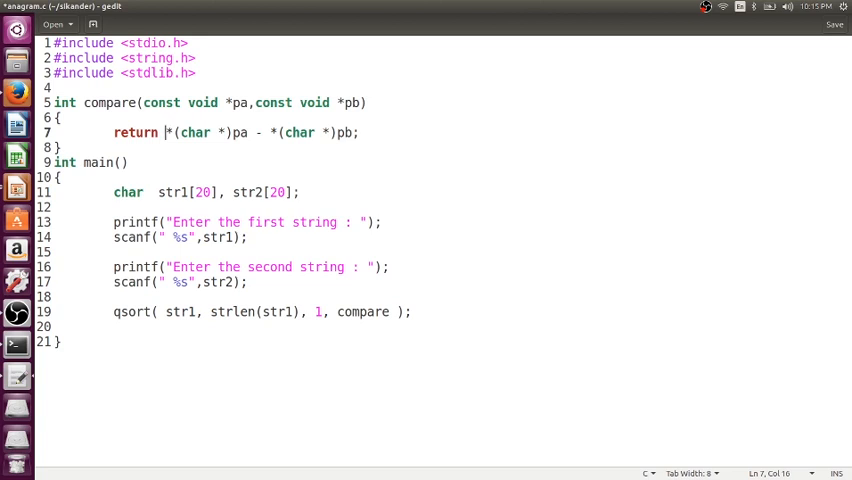
Step: Add a qsort call for str2 and printf lines like "str1 = %s" for both strings
click(165, 282)
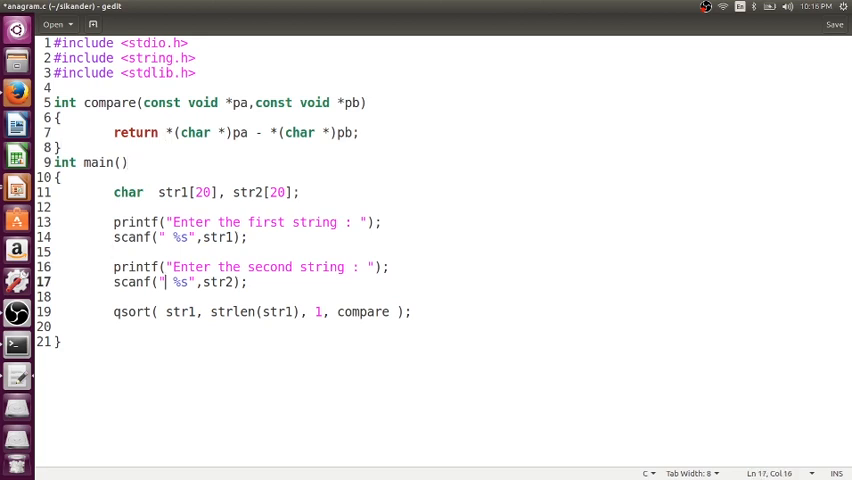
click(114, 311)
text(qsort( str2, strlen(str2), 1, compare );)
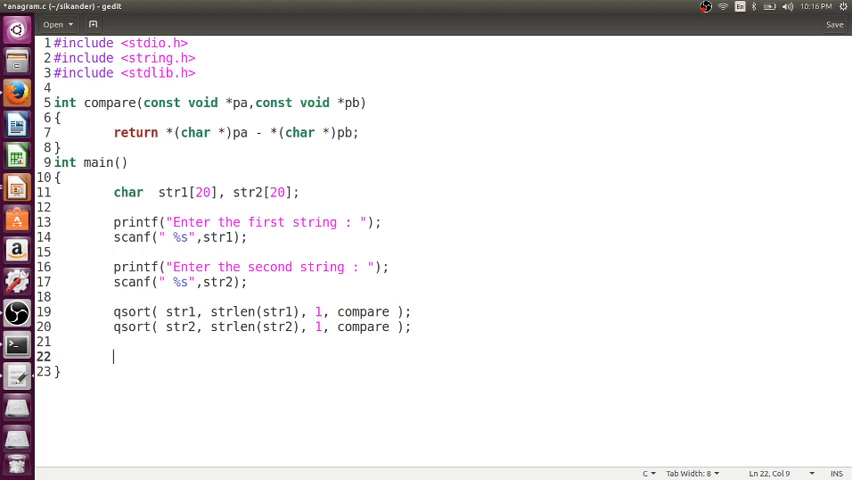
text(printf)
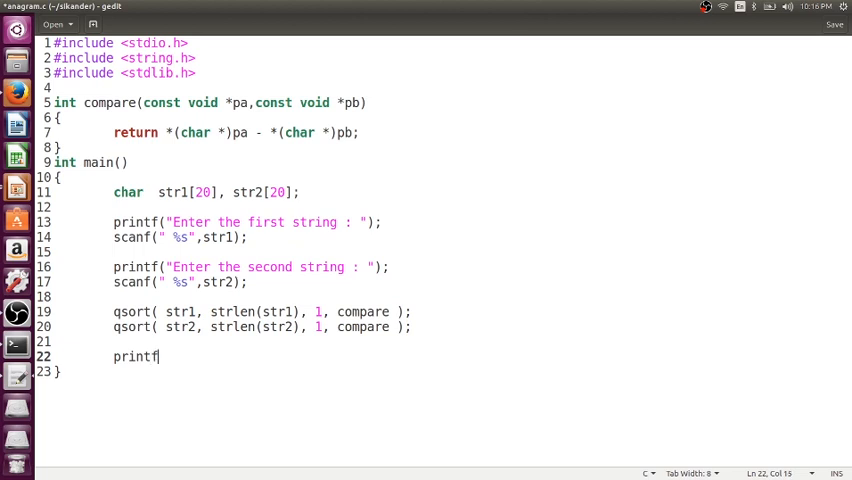
text(("str1)
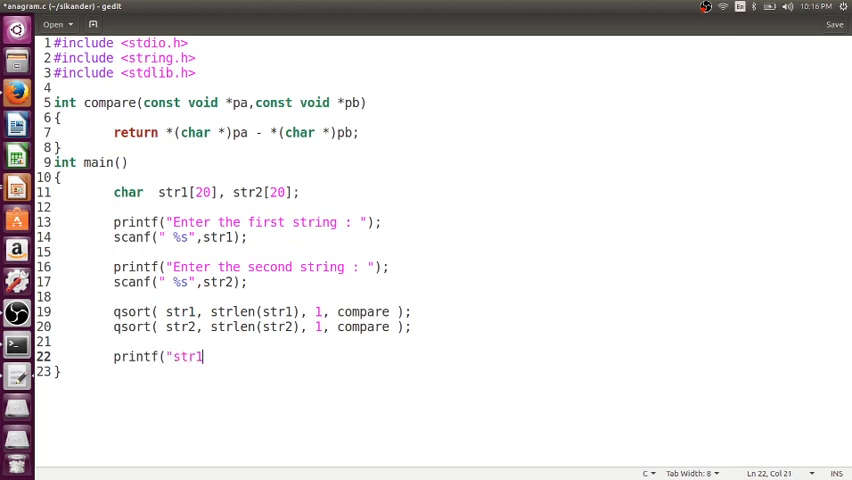
text(= %s \n")
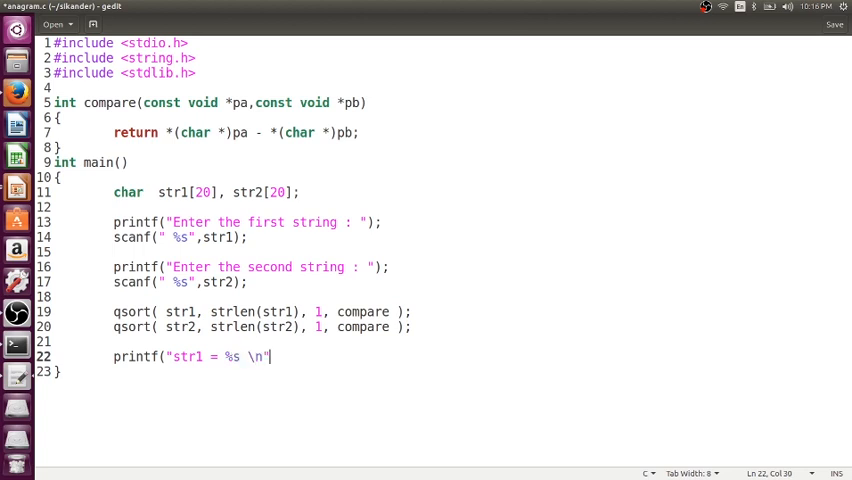
text(,str1);)
text(printf("str2 = %s \n",str2);)
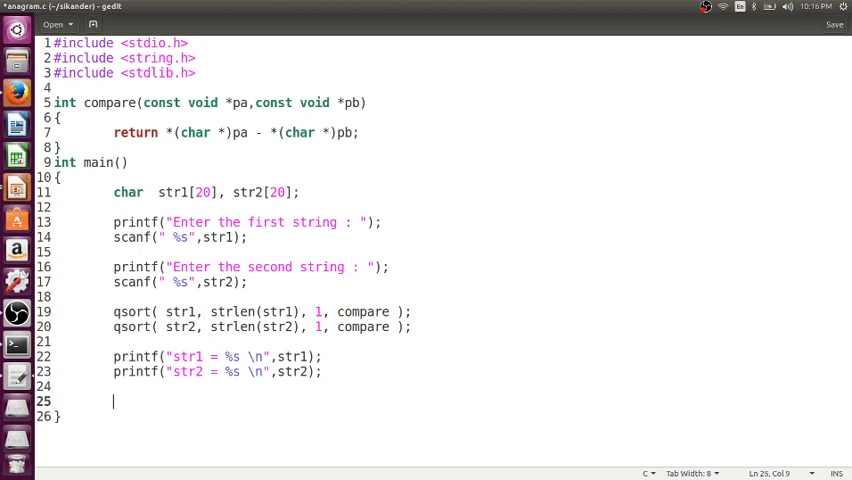
Step: Print "Anagram" when strcmp(str1, str2) == 0
text(strcmp)
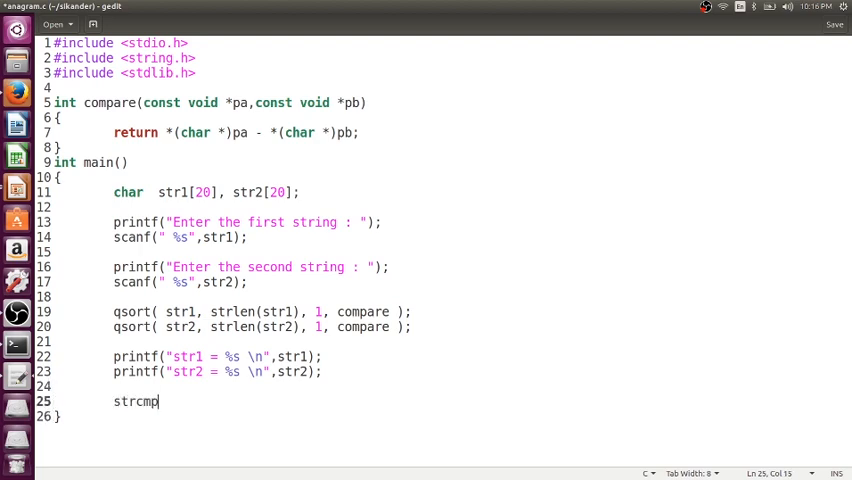
text((st)
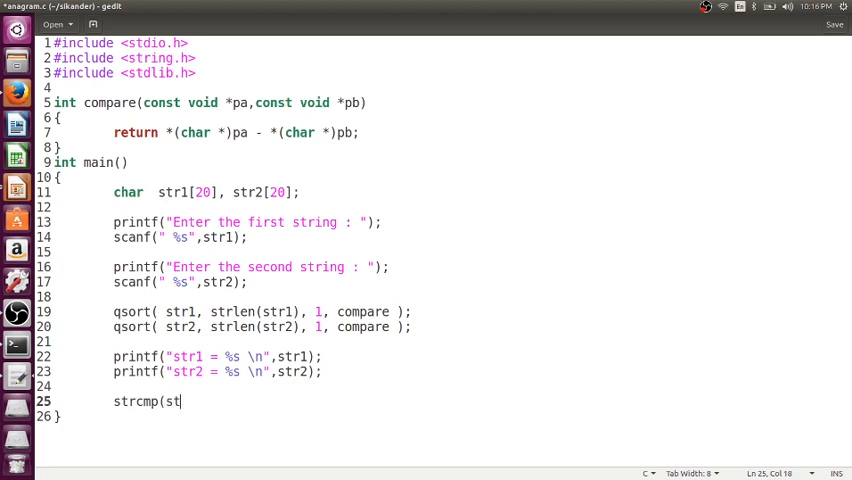
text(r1, str2)
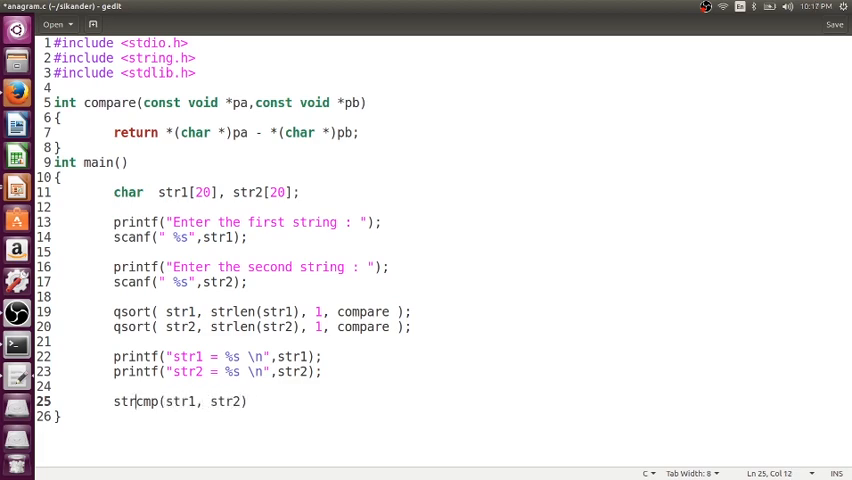
text(if()
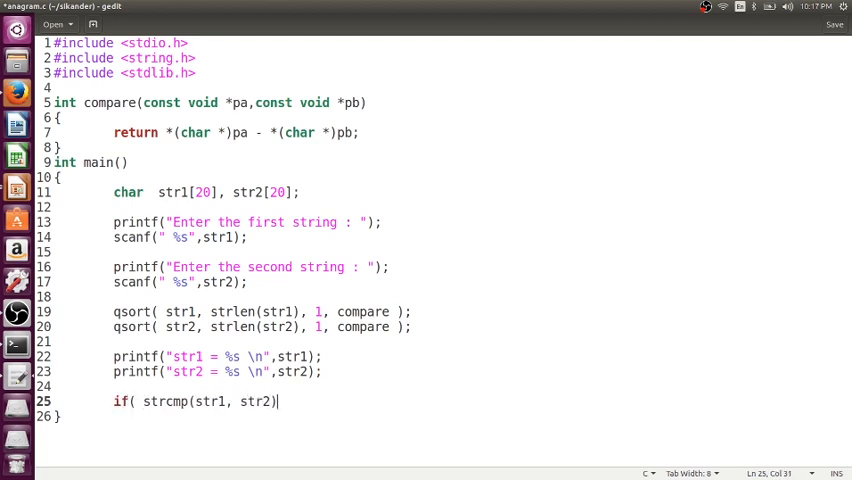
text(== 0)
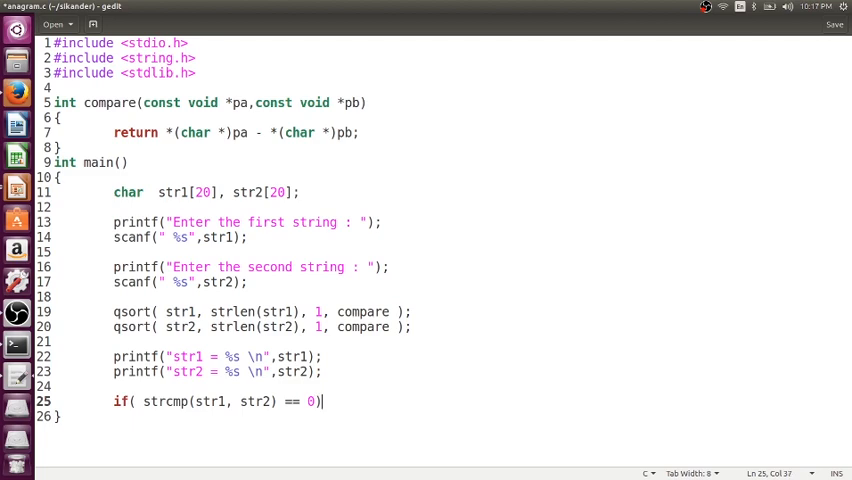
text(printf()
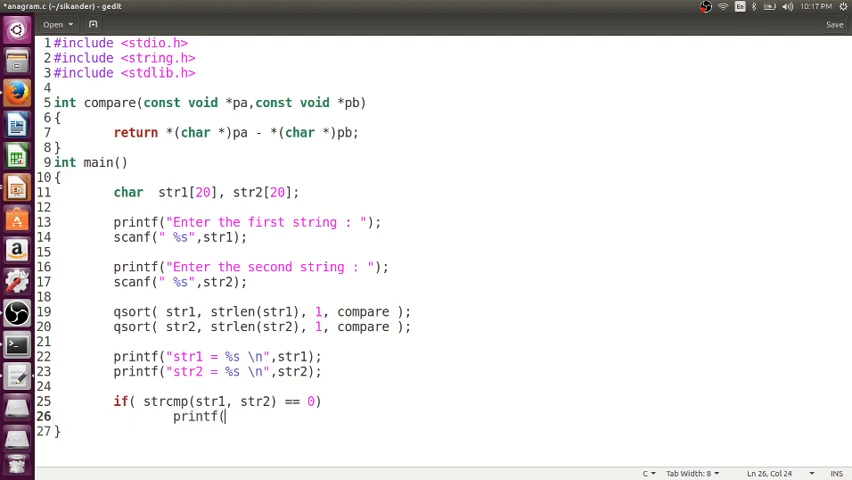
text("Anagra)
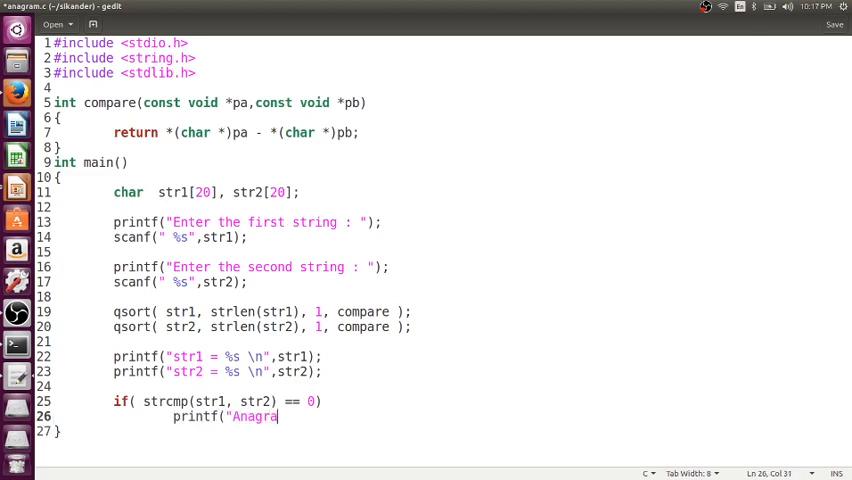
text(m \n"))
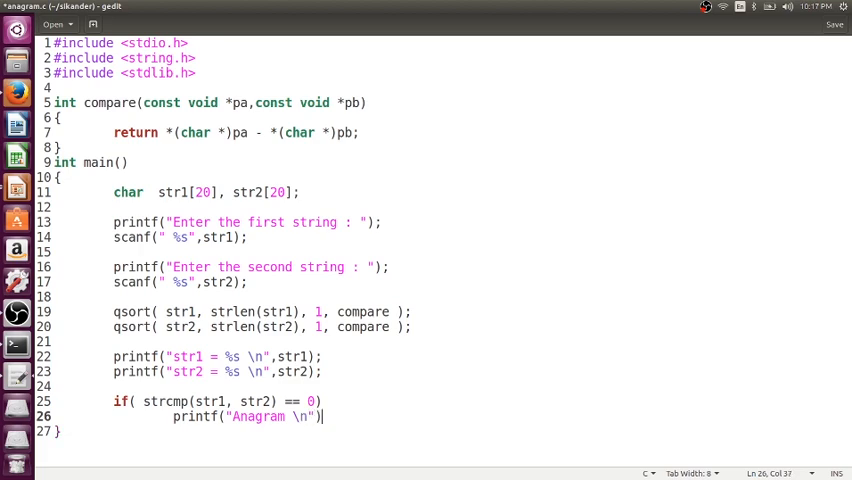
text(;)
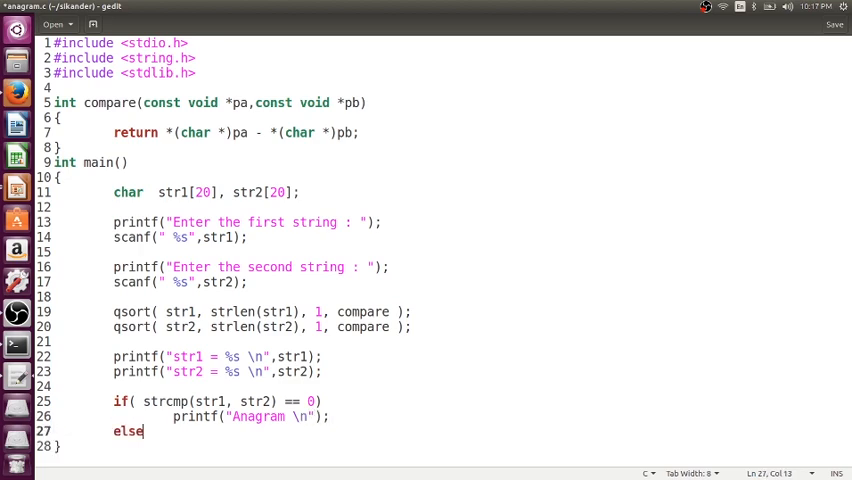
Step: Print "Not An Anagram" in the else branch and save anagram.c
text(printf()
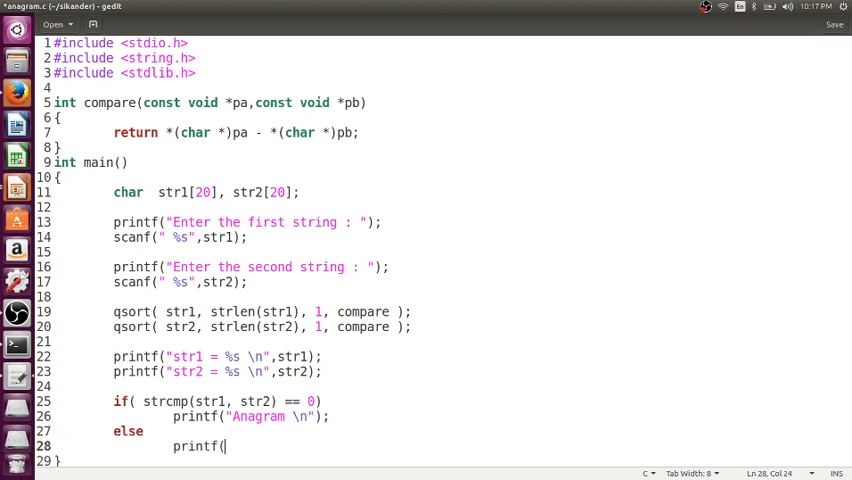
text("No)
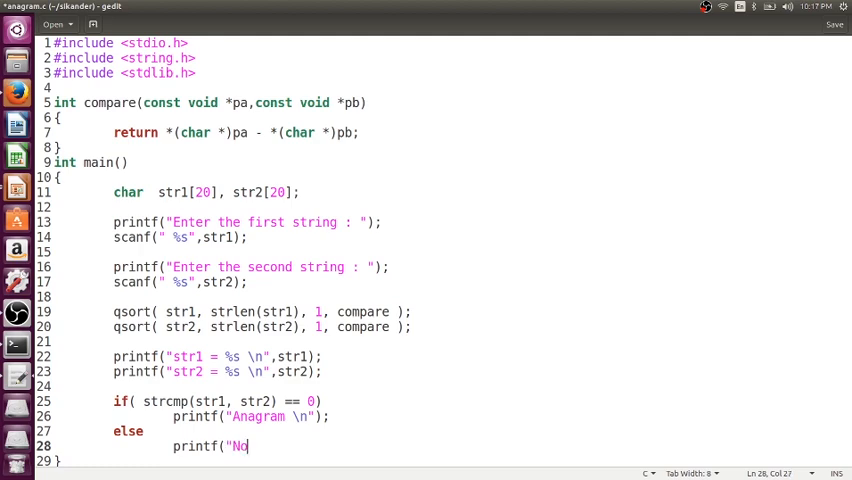
text(t An Anagram \n)
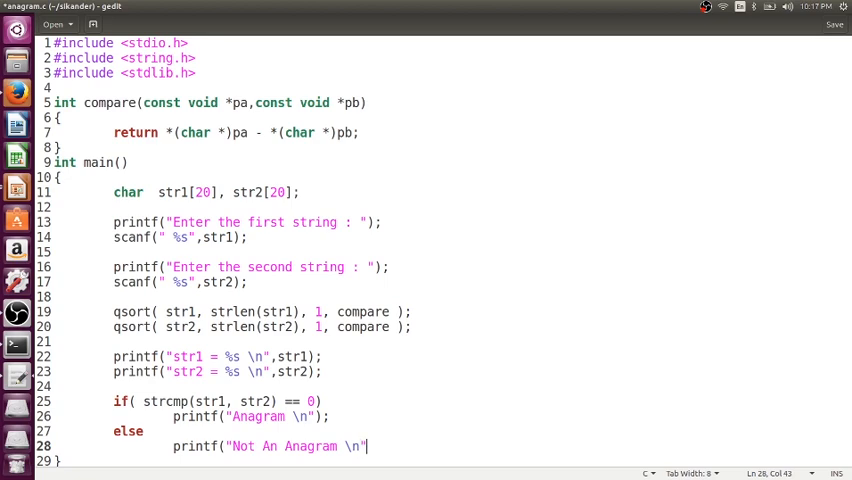
text(;)
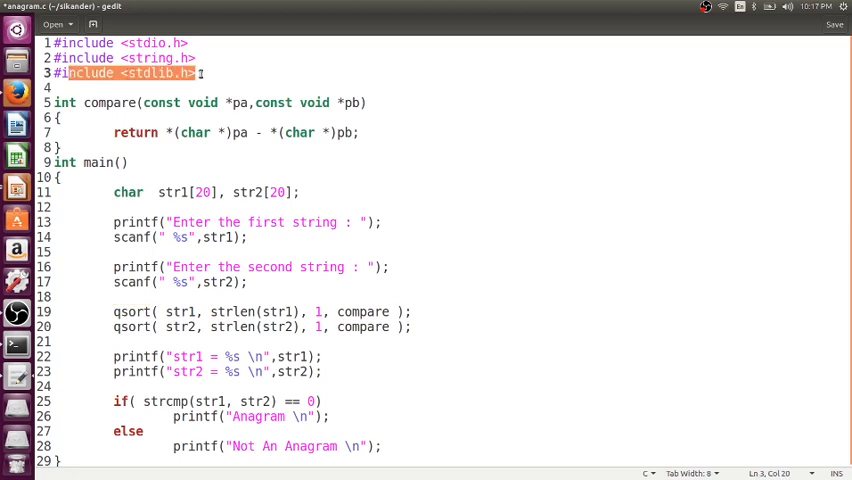
key(ctrl+s)
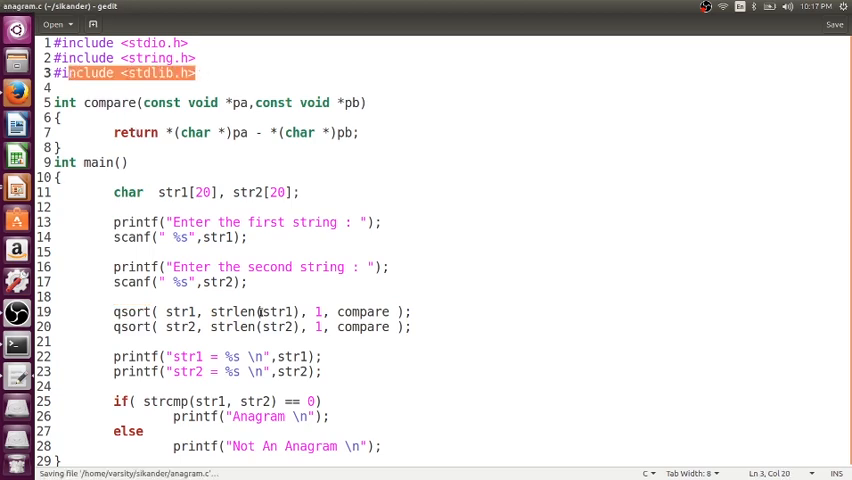
mouse_move(16, 345)
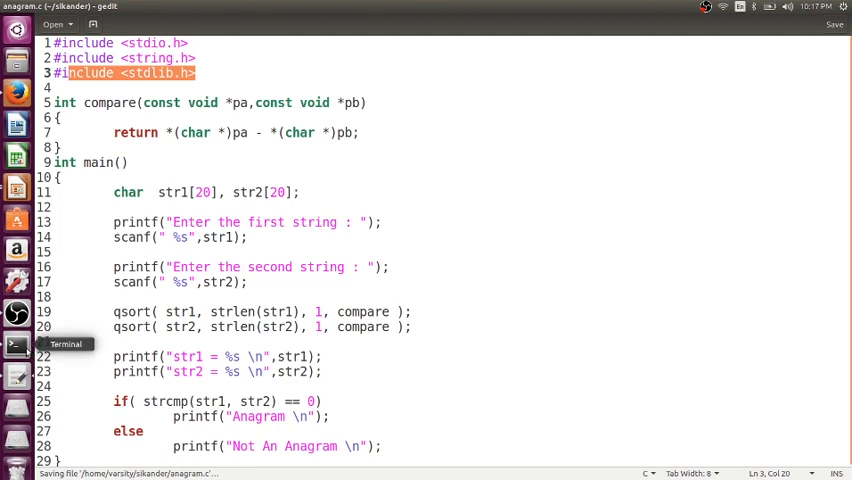
Step: Compile anagram.c with gcc in a Terminal
click(16, 346)
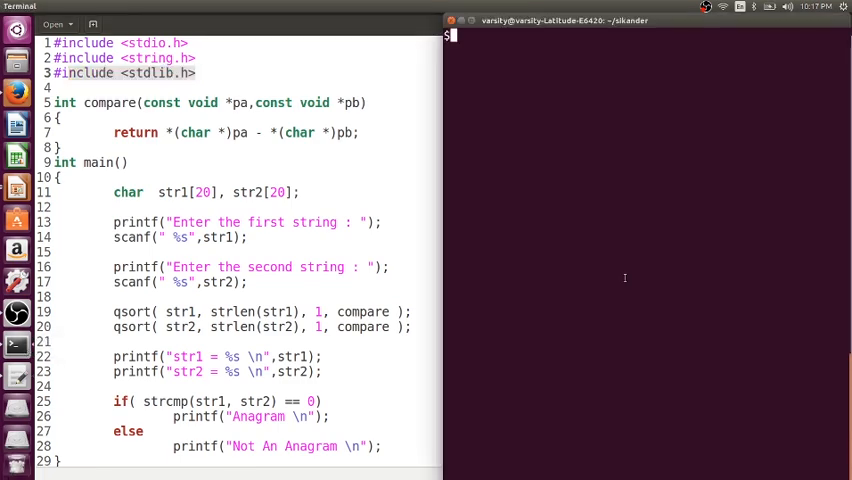
text(gcc)
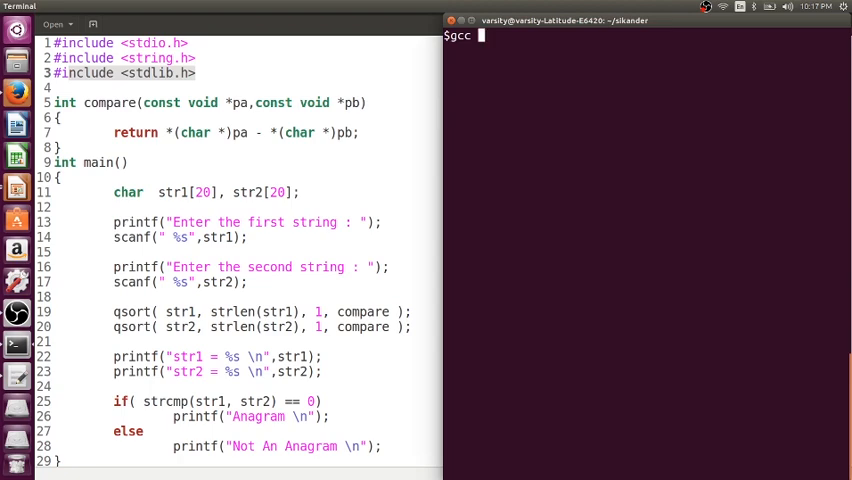
text(anagram.c)
text(./a.out)
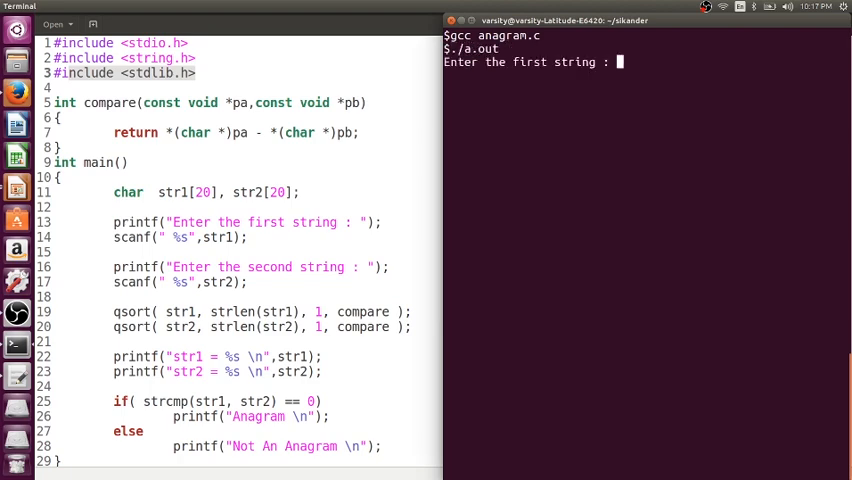
Step: Run the program: SILENT/LISTEN reports Anagram, then test NIHAD with a second word
text(SILENT)
text(LISTE)
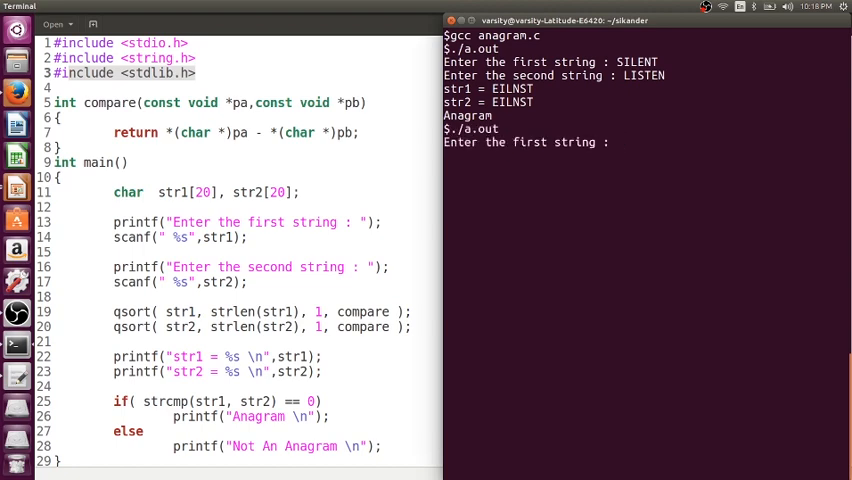
text(NIHAD)
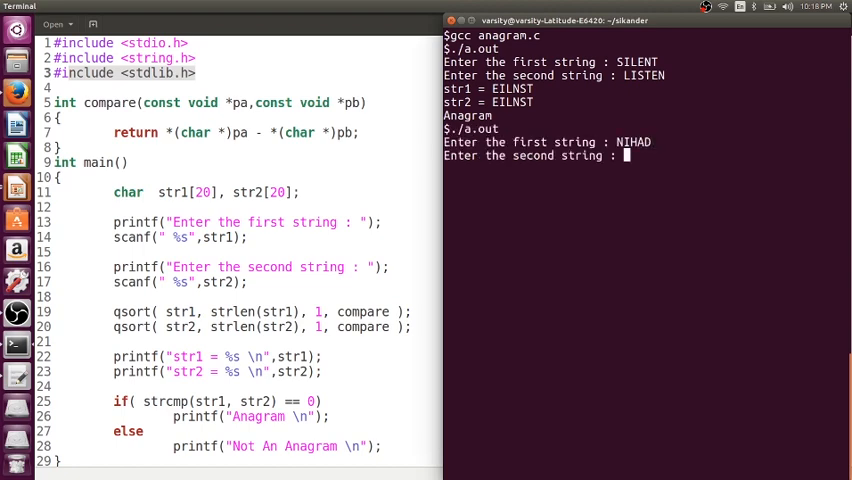
text(HID)
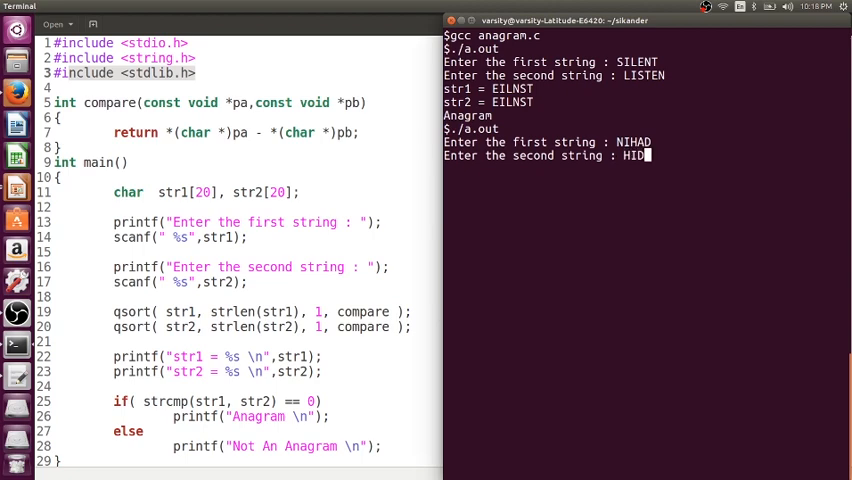
text(AR)
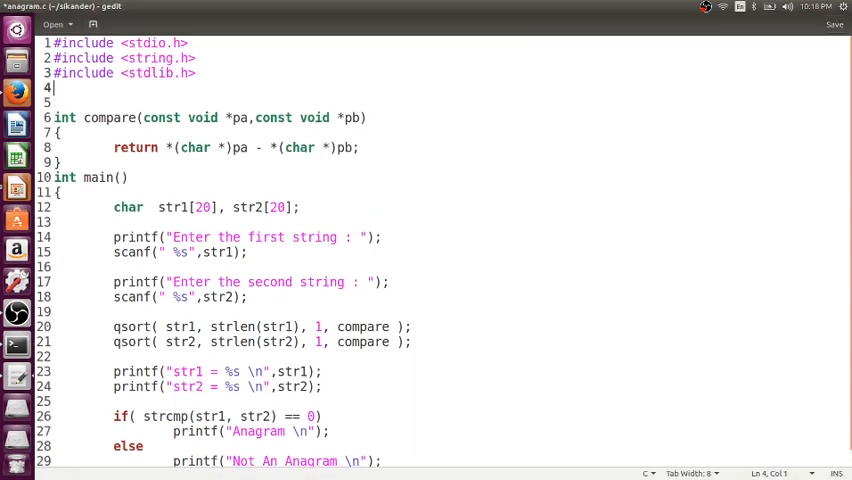
Step: Include <iostream> and select the compare function for removal
text(#include <)
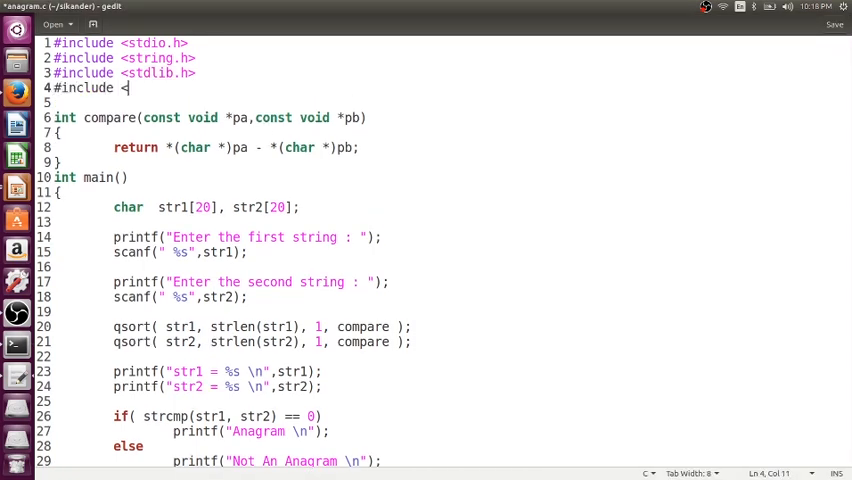
text(iostream>)
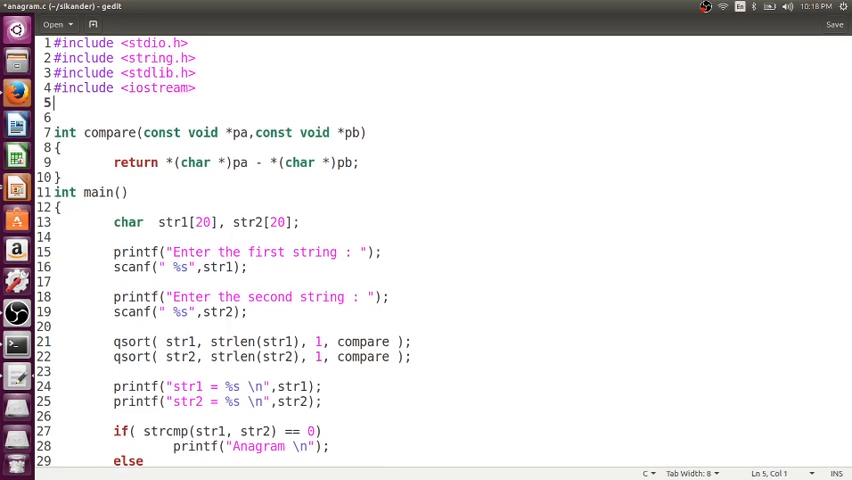
text(#include <string>)
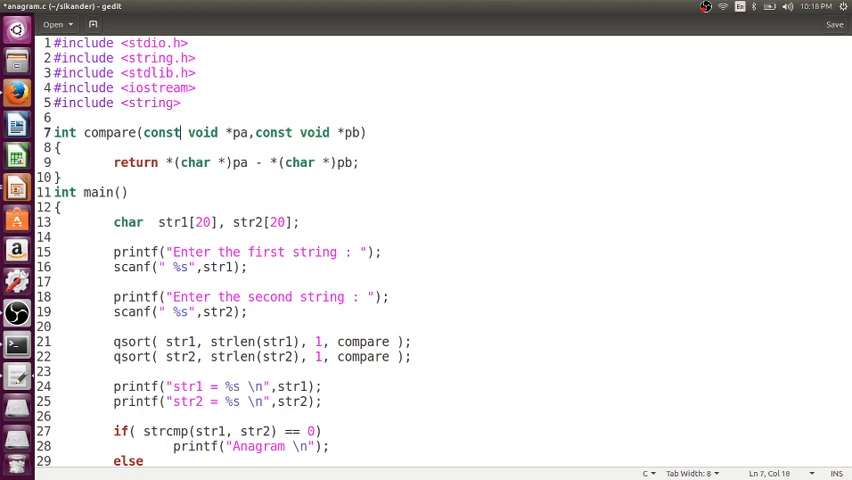
drag(190, 132, 60, 177)
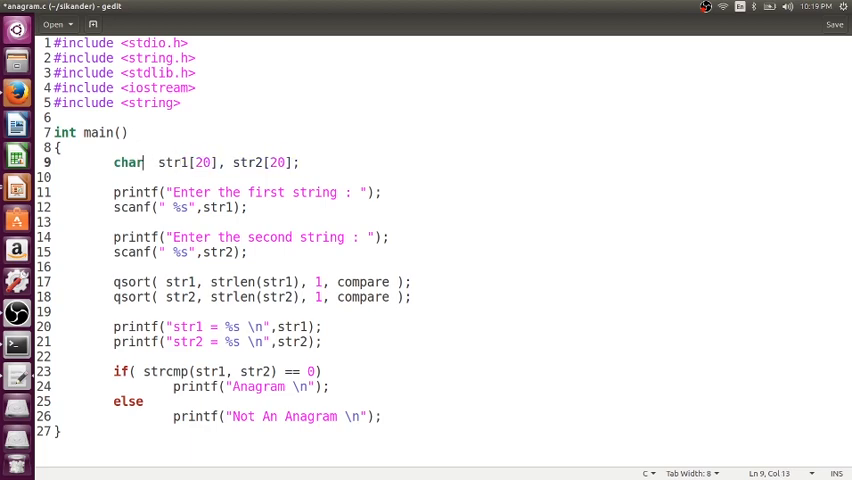
Step: Comment out the old declaration and declare str1, str2 as C++ strings
text(//)
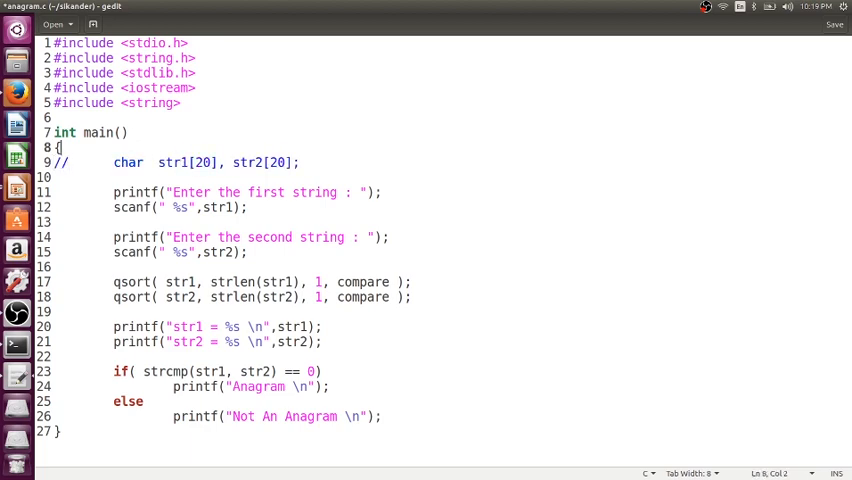
text(st)
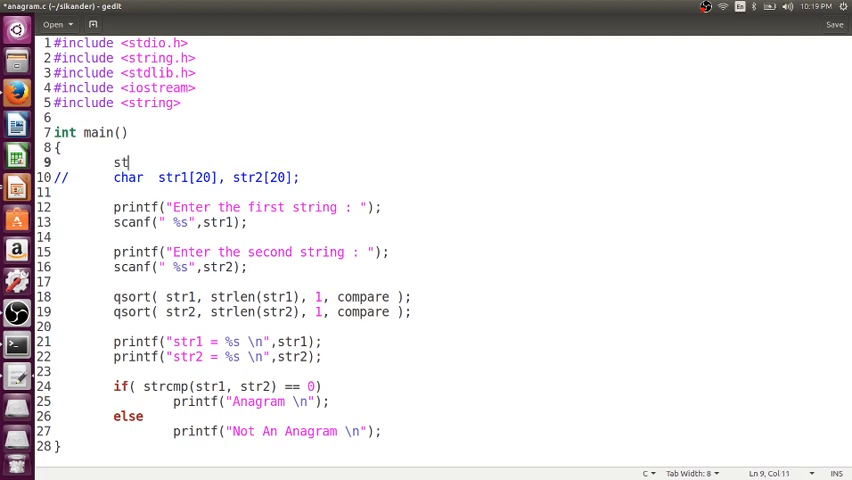
text(ring s)
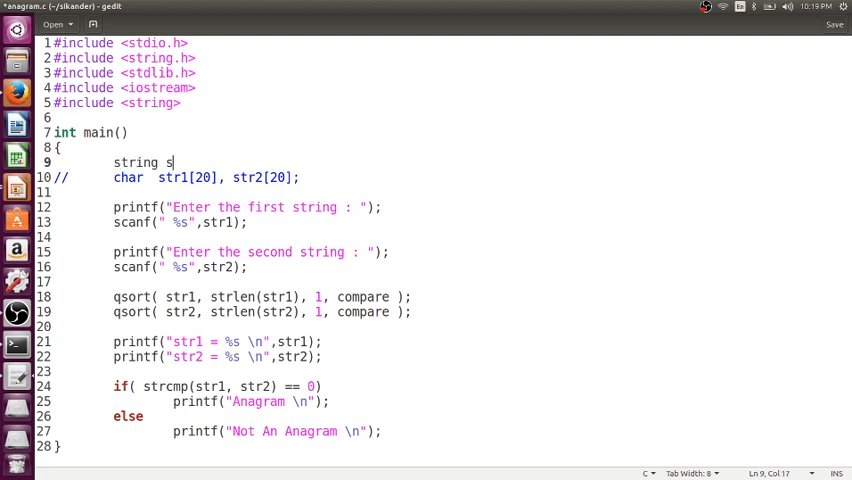
text(tr1, str2;)
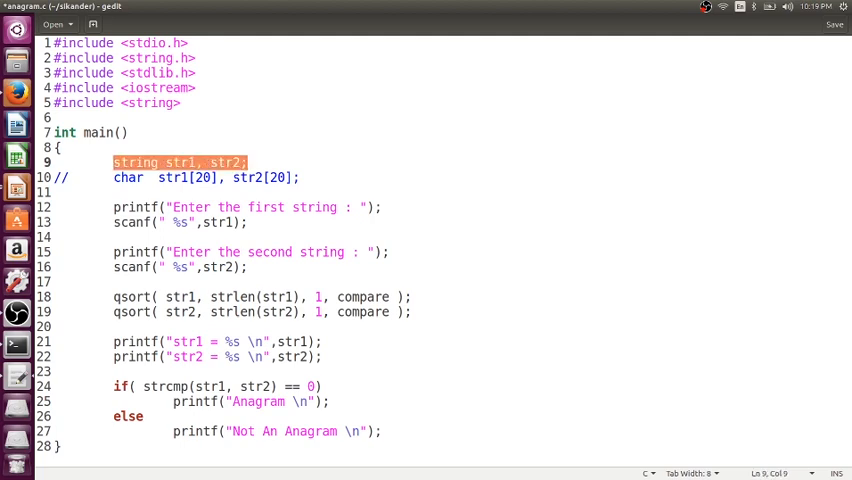
Step: Comment out the scanf lines and add cin >> str1; and cin >> str2;
click(246, 222)
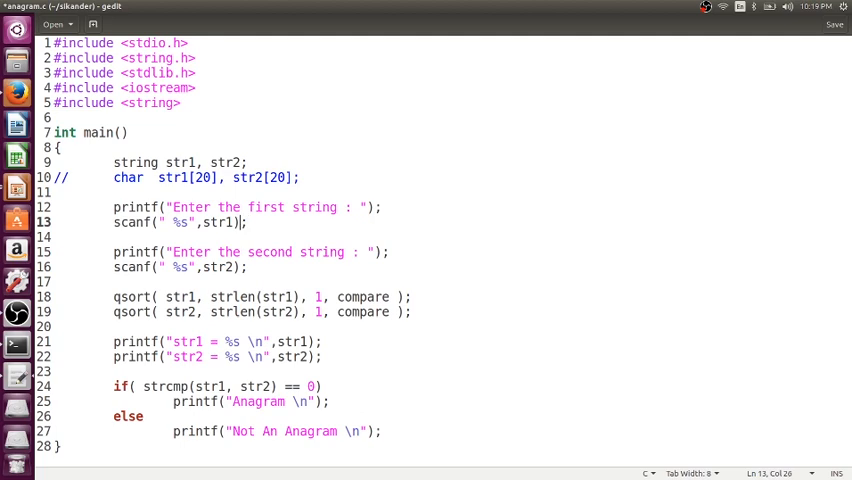
text(//)
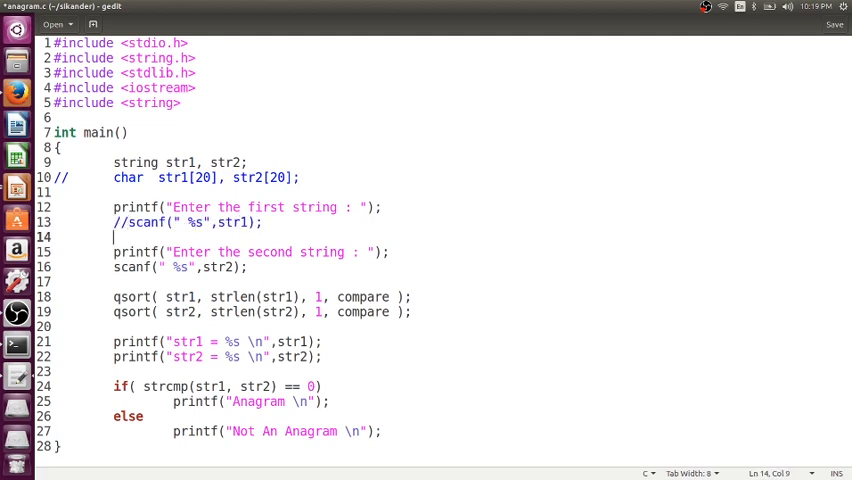
text(cin >> str1;)
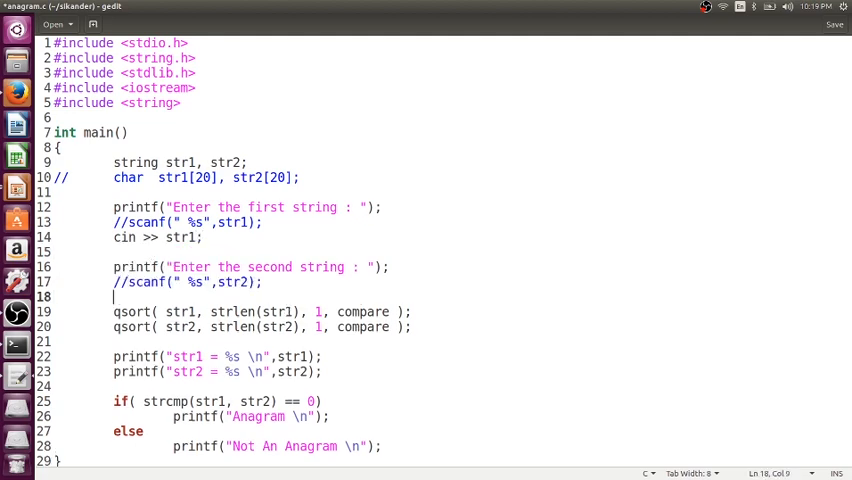
text(cin >> str2;)
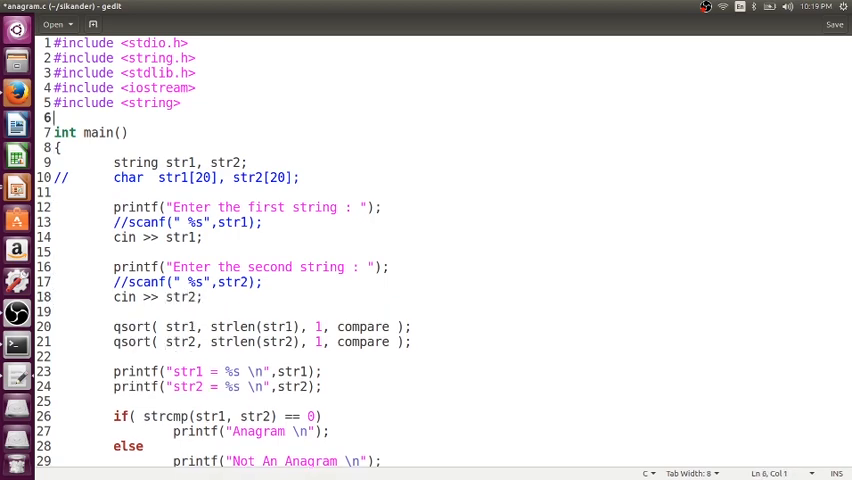
Step: Add 'using namespace std;' and #include <algorithm>
text(using nam)
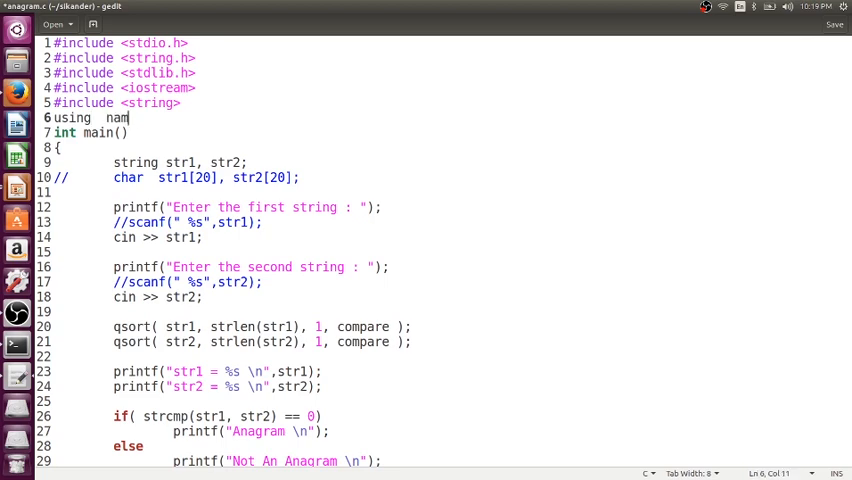
text(espace std;)
text(#)
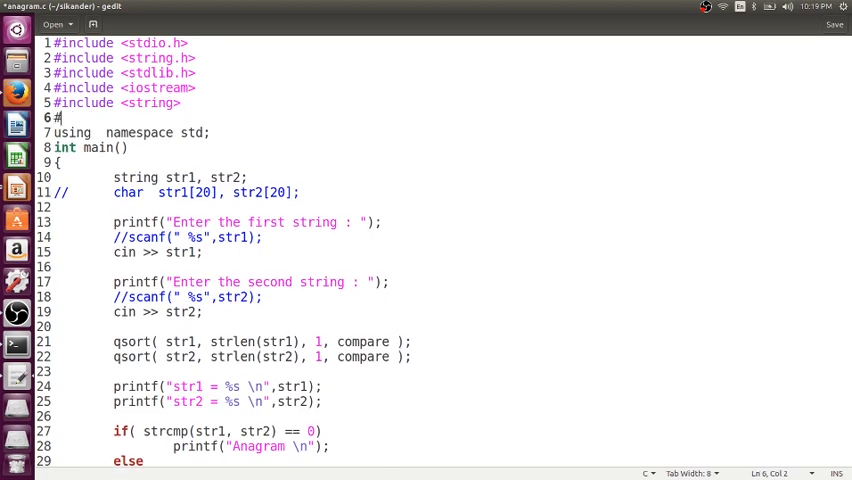
text(include <)
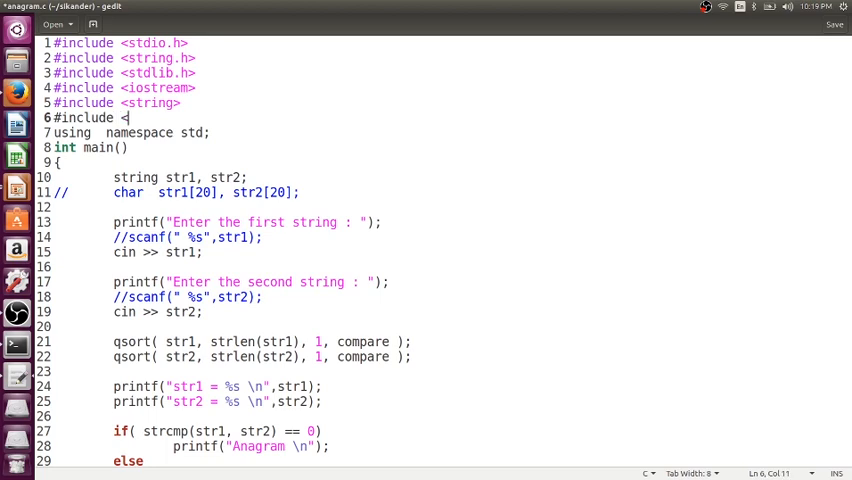
text(a)
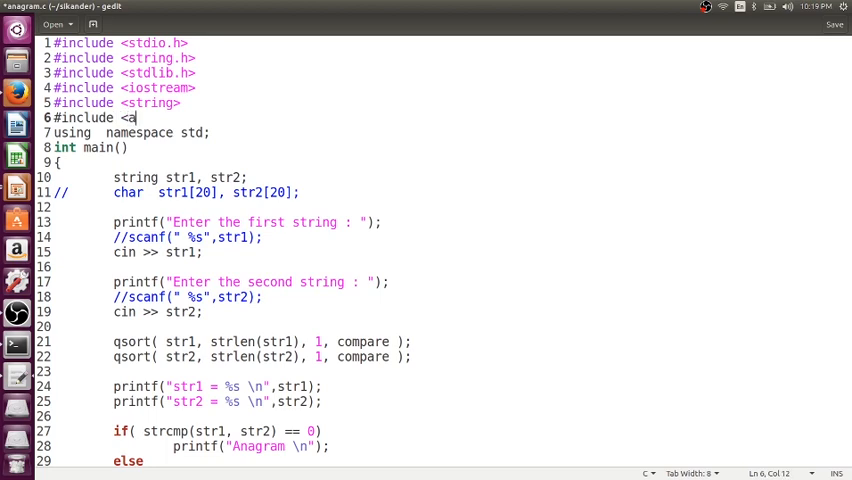
text(lgorithm>)
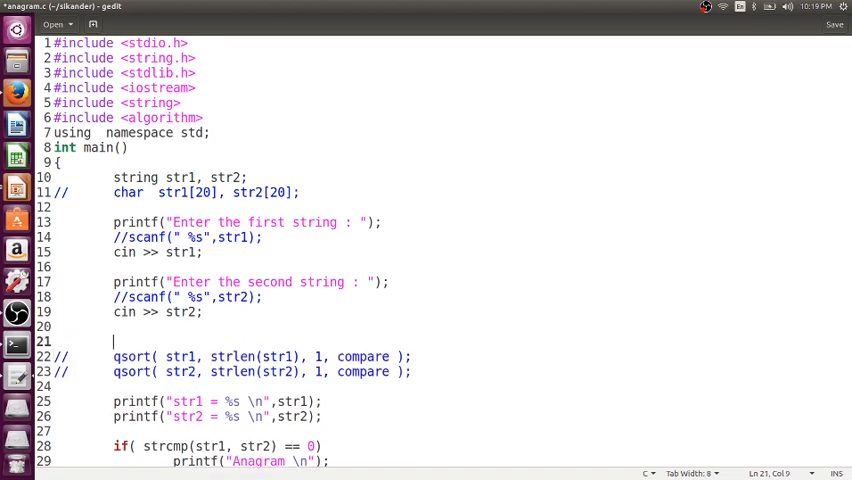
Step: Add sort(str1.begin(), str1.end()) lines replacing the commented-out qsort calls
text(sort)
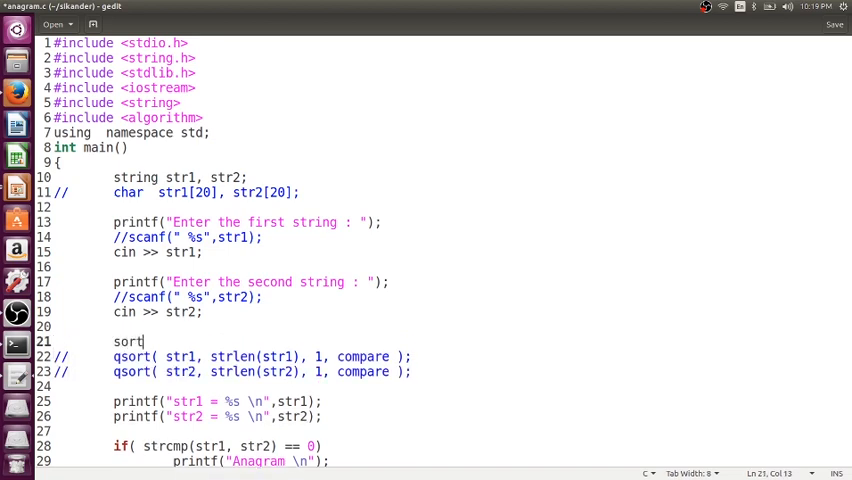
text(()
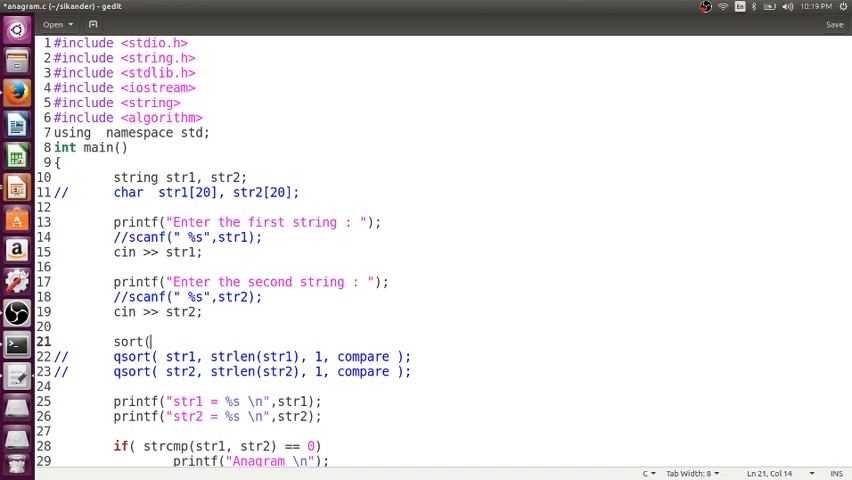
text(str1.beg)
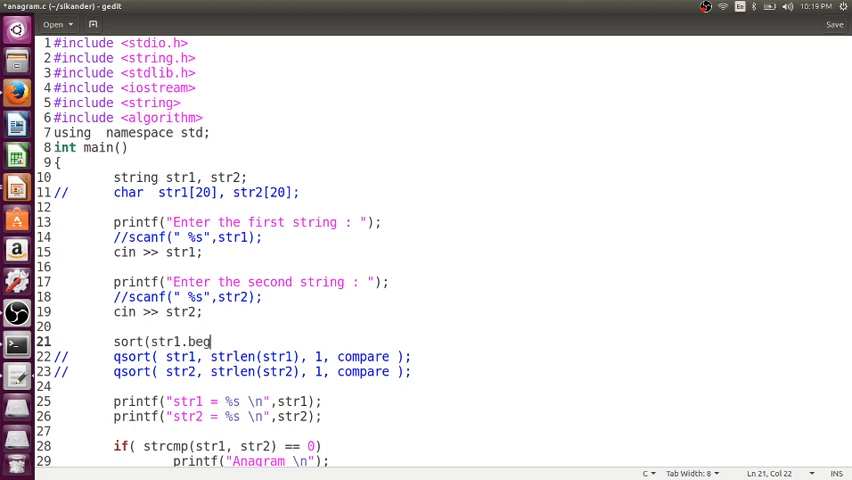
text(in(), str)
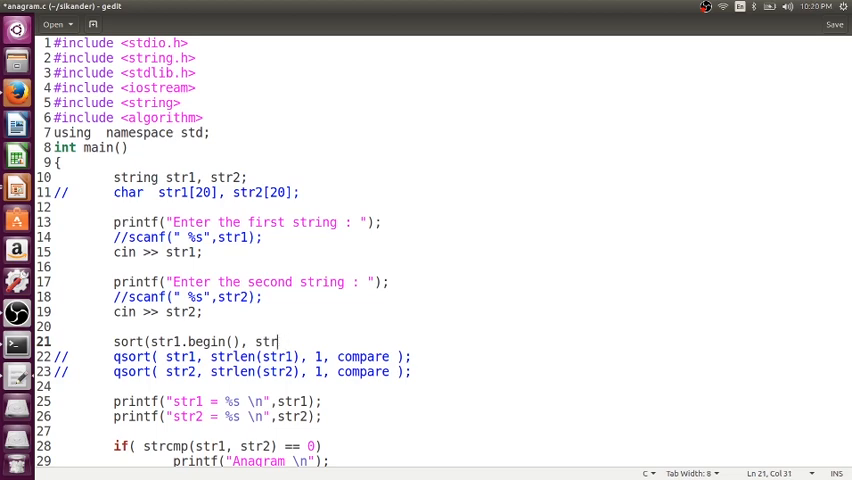
text(1.end());)
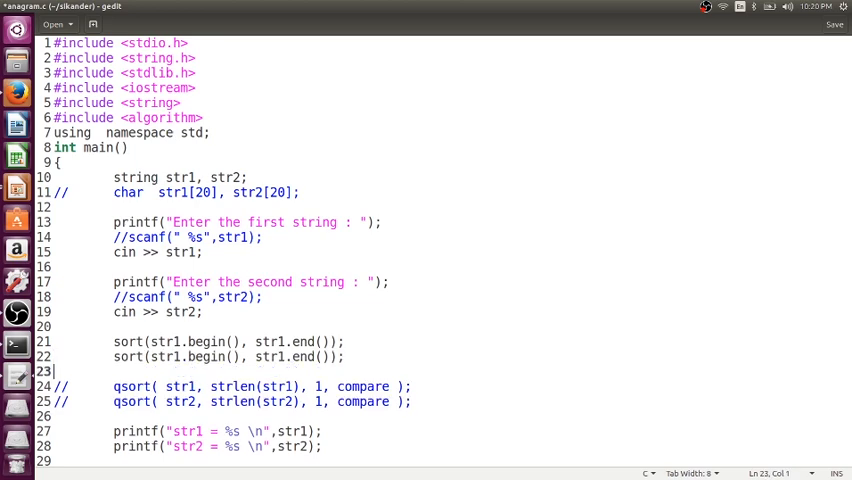
Step: Print str1 and str2 with cout, check if (str1 == str2), and save
text(cout <<)
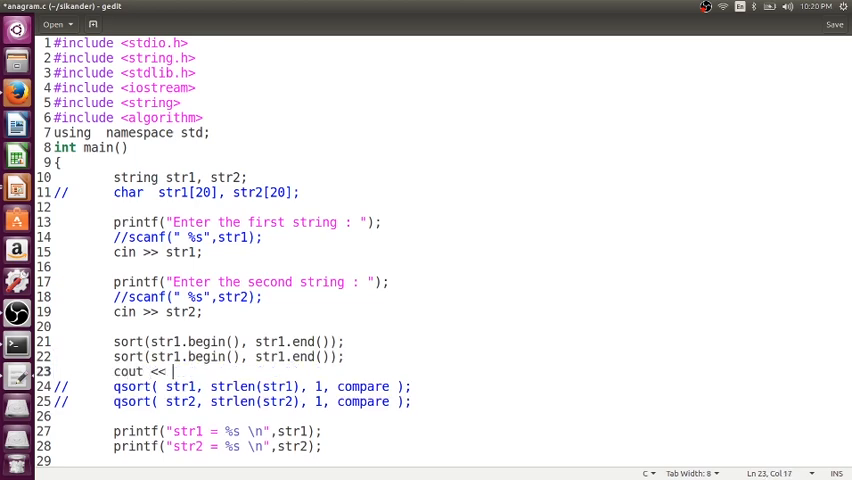
text(str1 << endl)
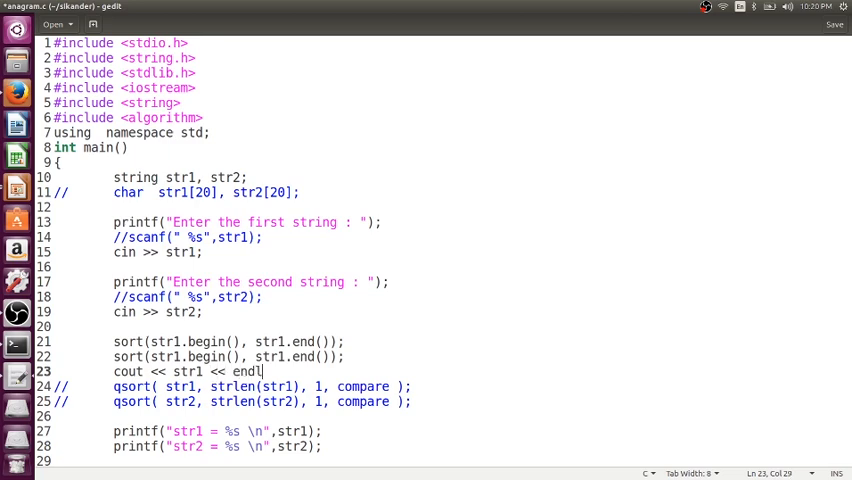
text(;)
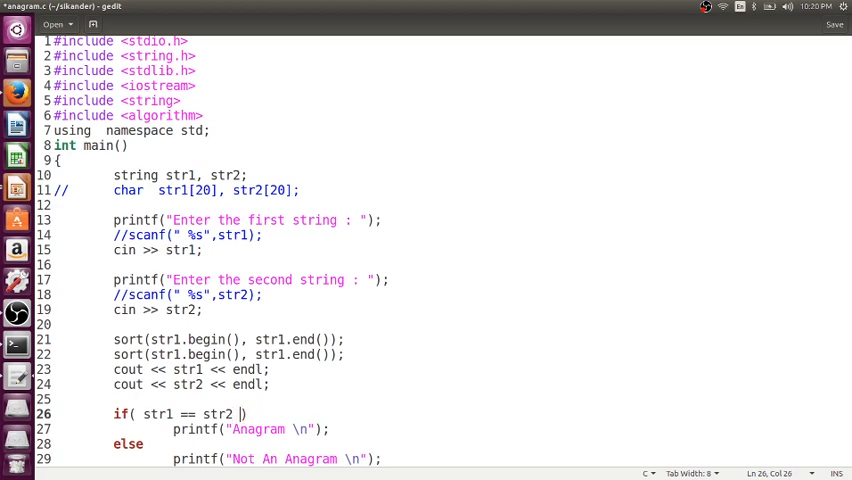
key(ctrl+s)
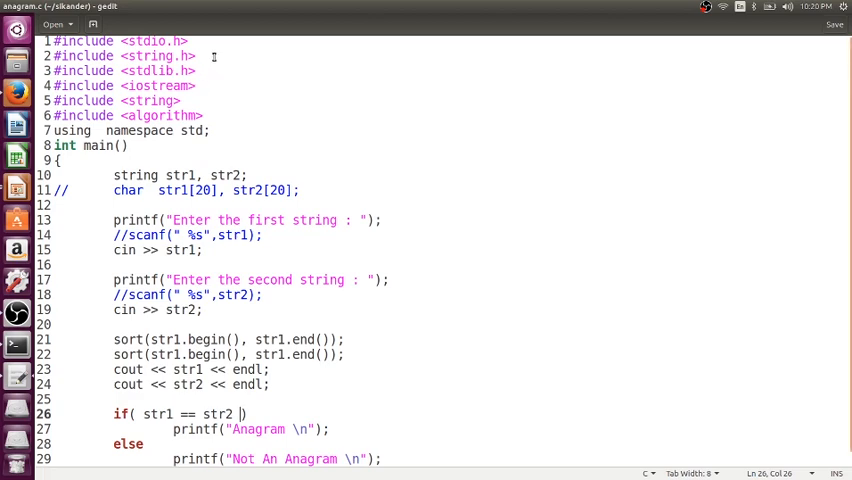
Step: Delete the string.h and stdlib.h includes and save anagram.c
click(53, 55)
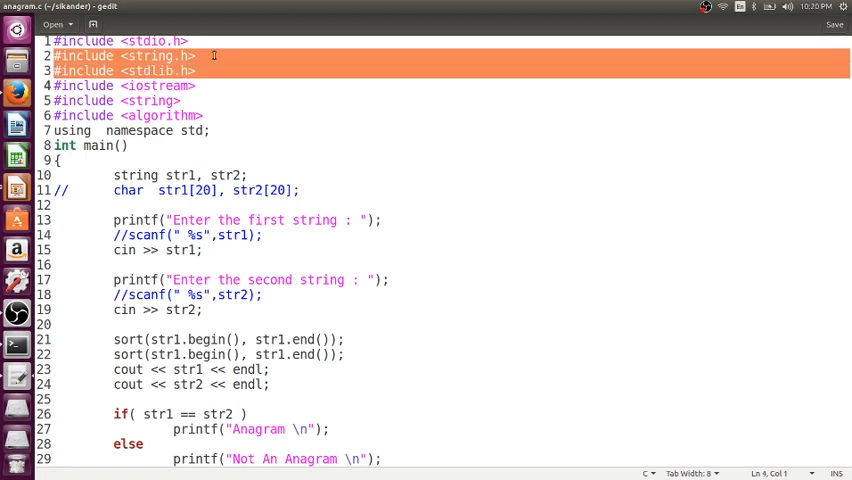
key(Delete)
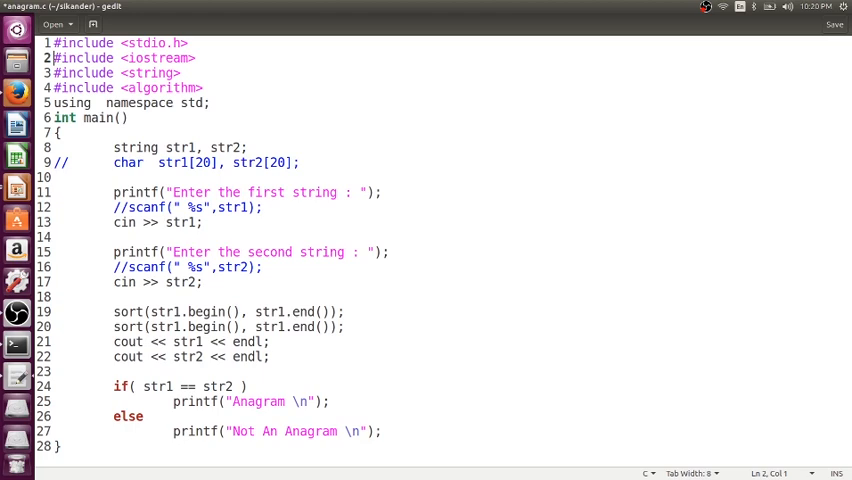
key(ctrl+s)
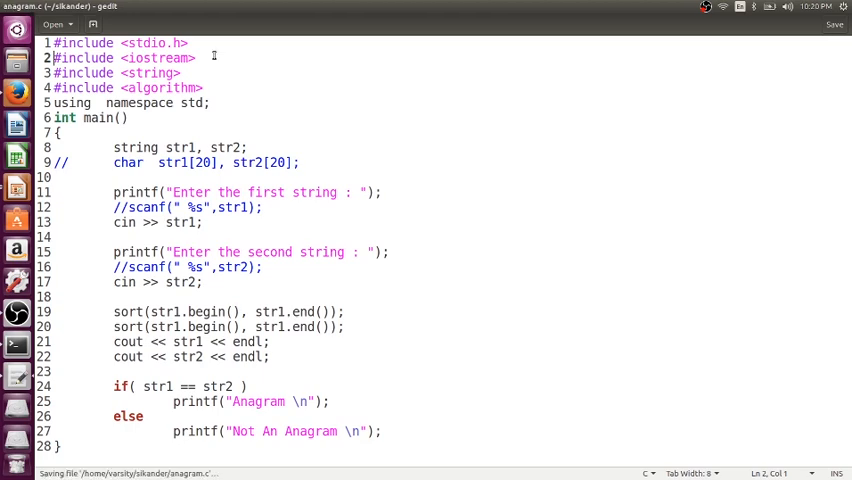
mouse_move(16, 344)
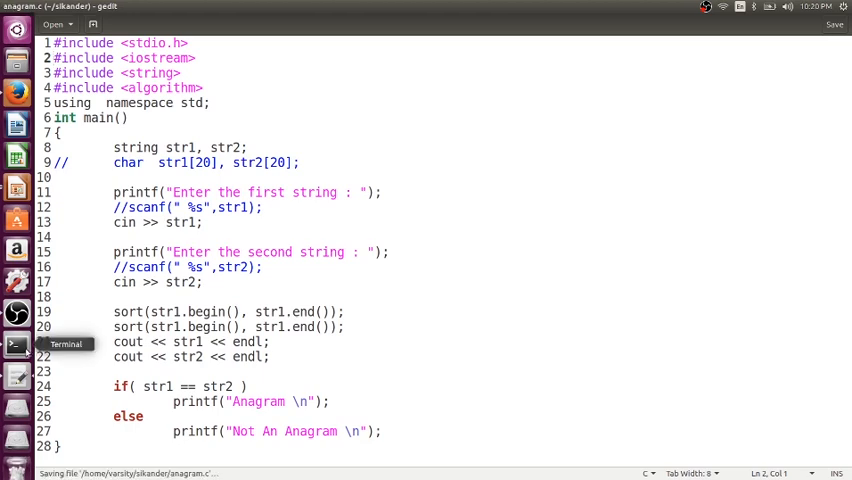
Step: Compile anagram.c with g++ in the Terminal
click(15, 345)
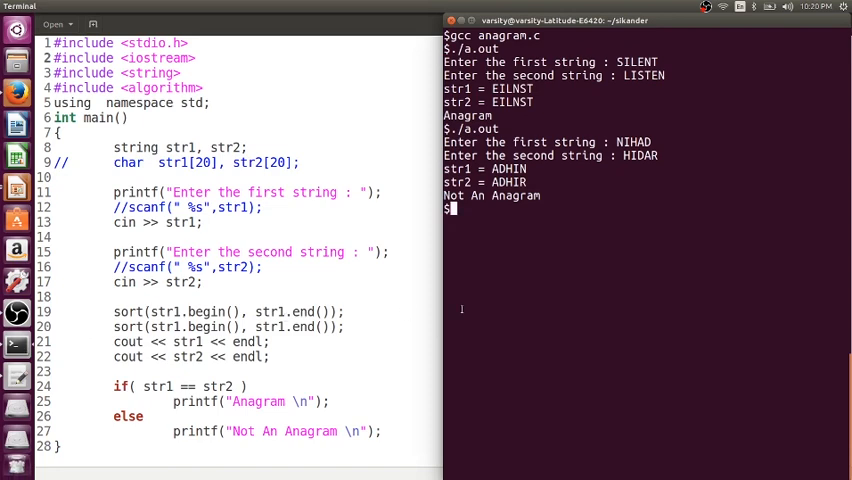
text(g++)
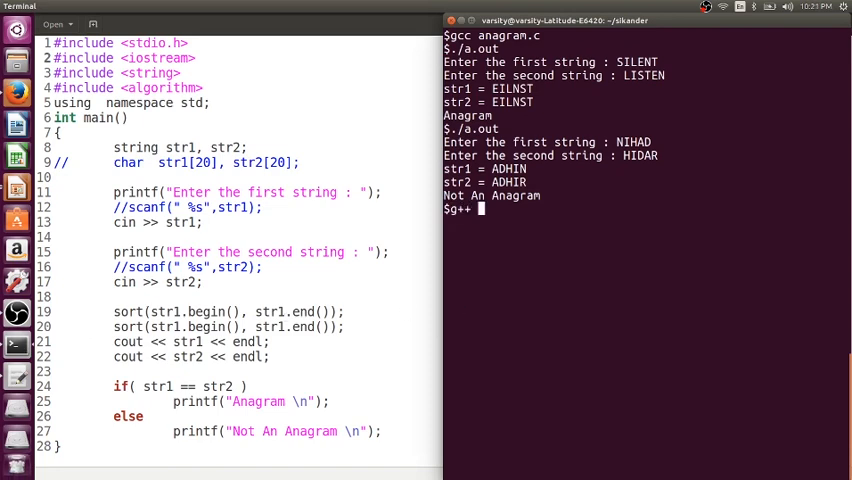
text(anagram.c)
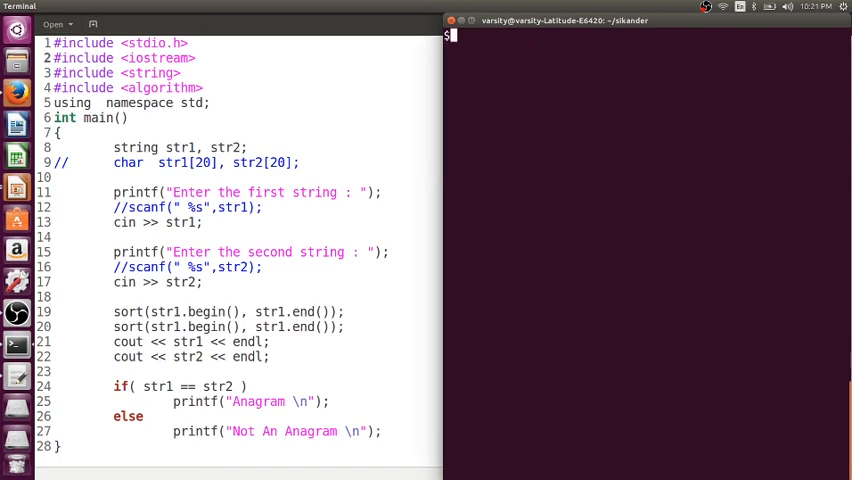
Step: Run ./a.out with TRIANGLE and INTEGRAL, which reports Not An Anagram
text(./a.out)
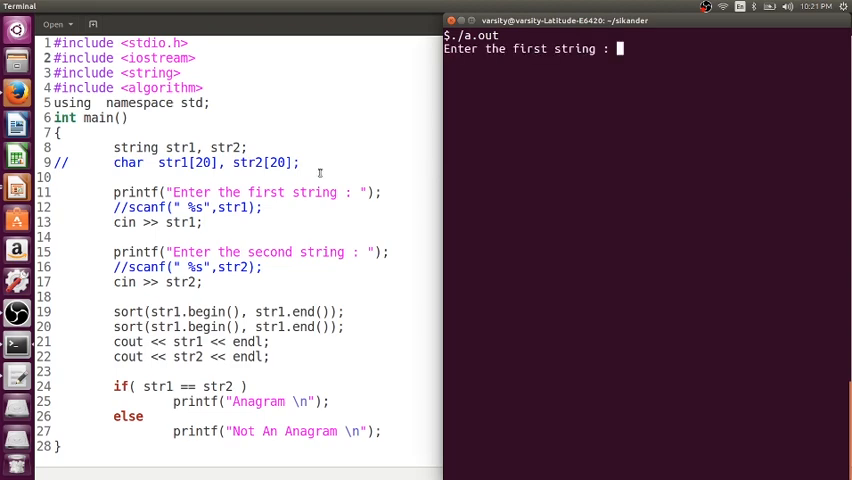
text(TRIANGLE)
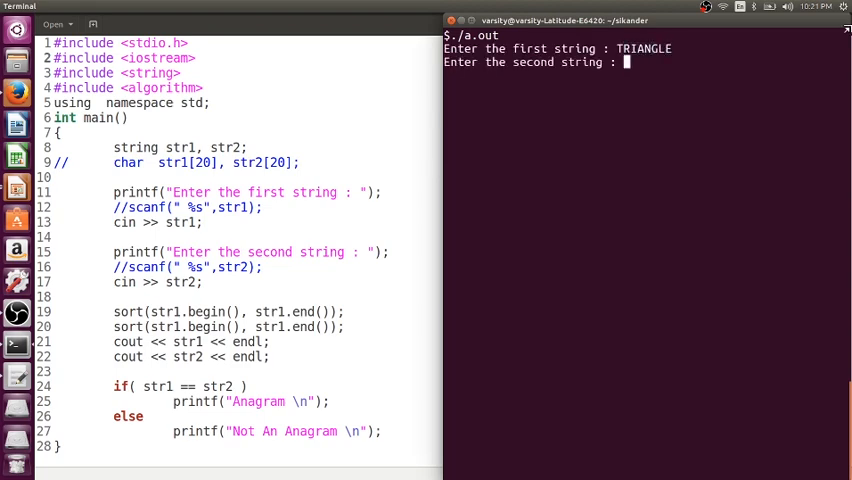
text(INTEGRAL)
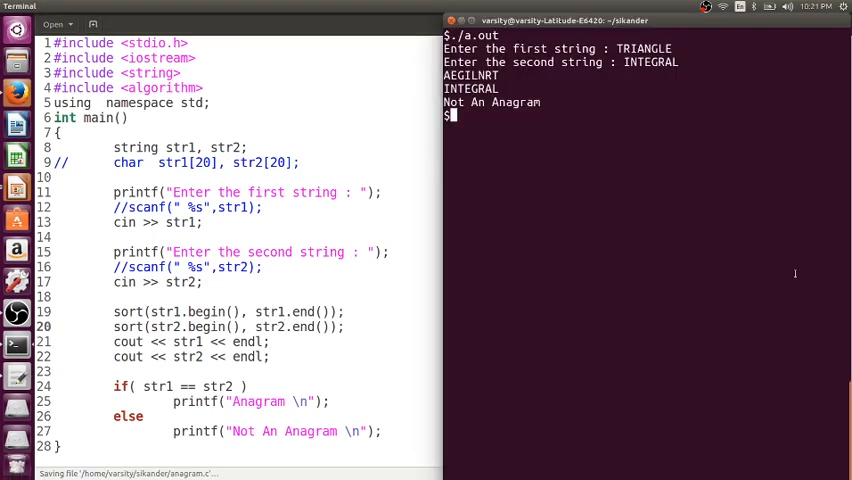
Step: Recompile anagram.c with g++ and test TRIANGLE against INTEGRAL
text(g++ anagram.c)
text(./a.out)
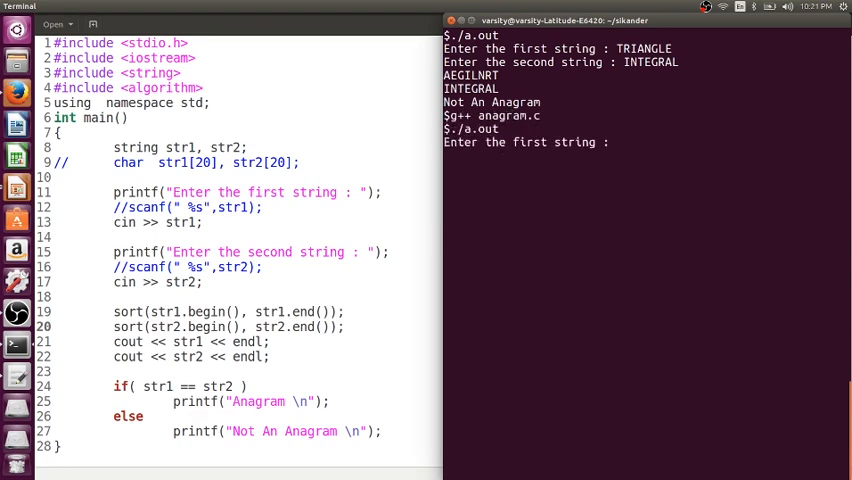
text(TRIANGLE)
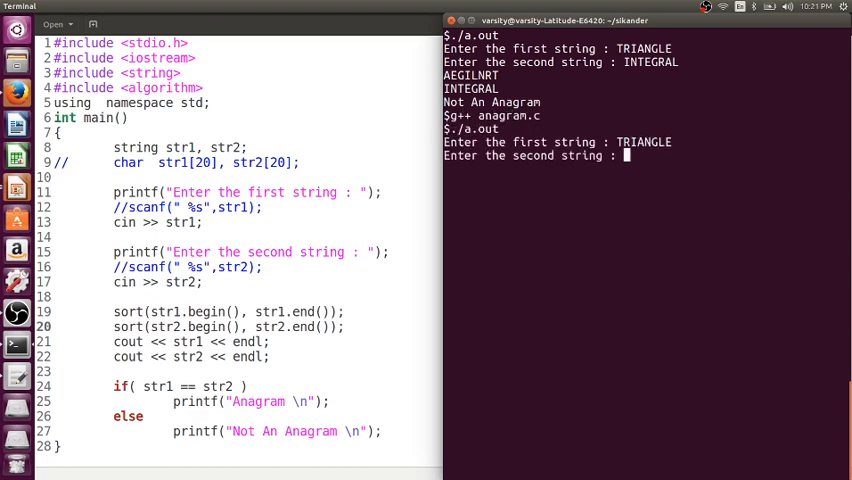
text(INTEG)
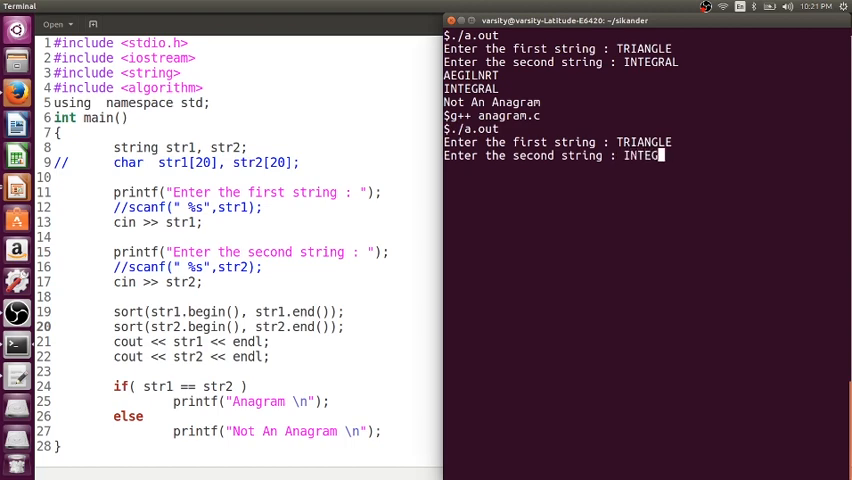
key(Return)
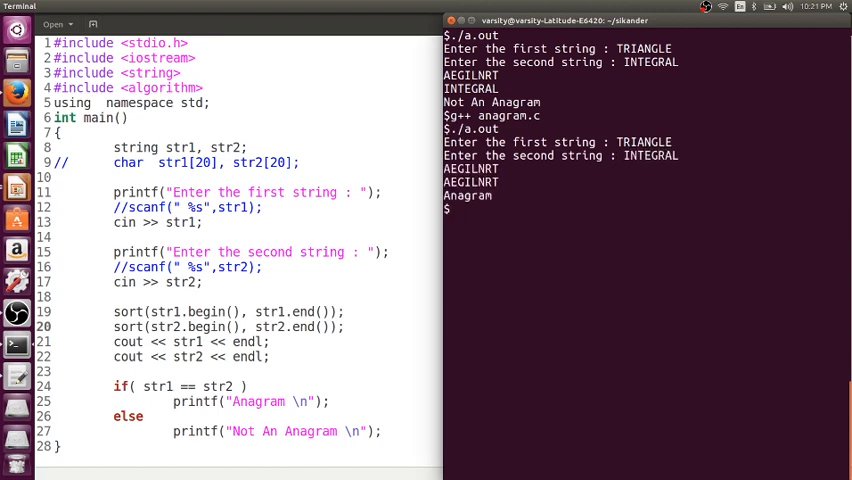
Step: Rerun ./a.out on LISTEN/SILENT, abcd/dcba, and abc against dbg
text(./a.out)
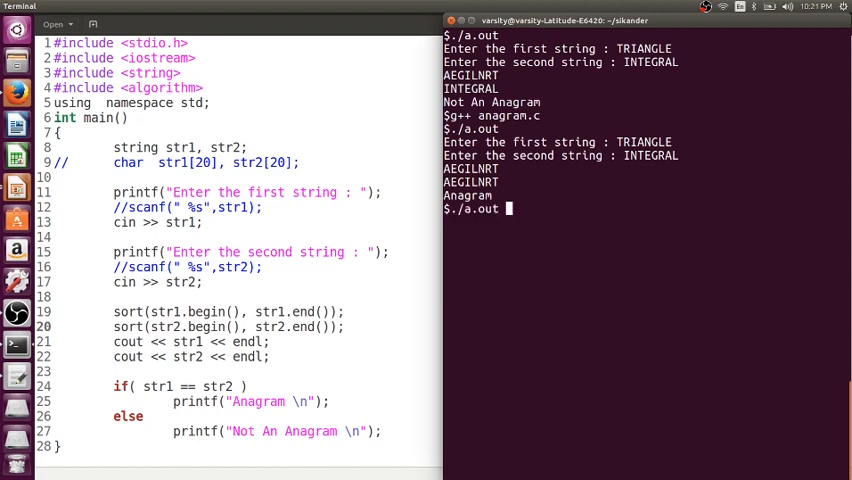
text(LISTEN)
text(SILENT)
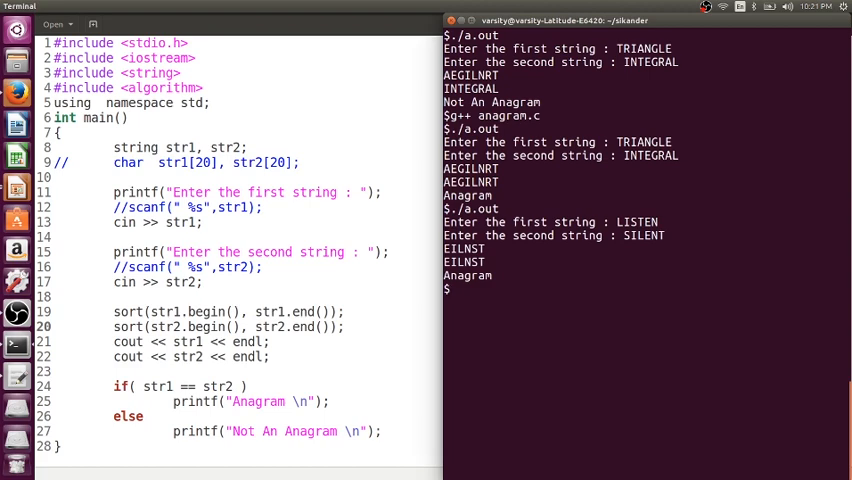
text(abcd)
text(./a.out)
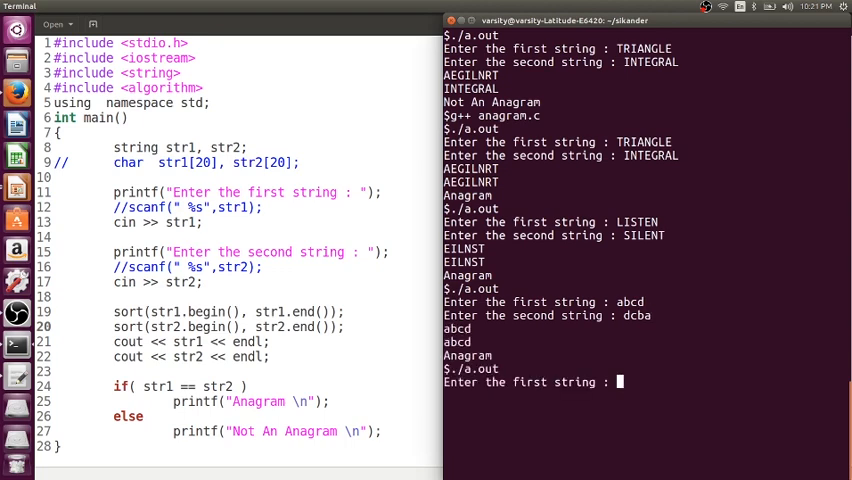
text(abc)
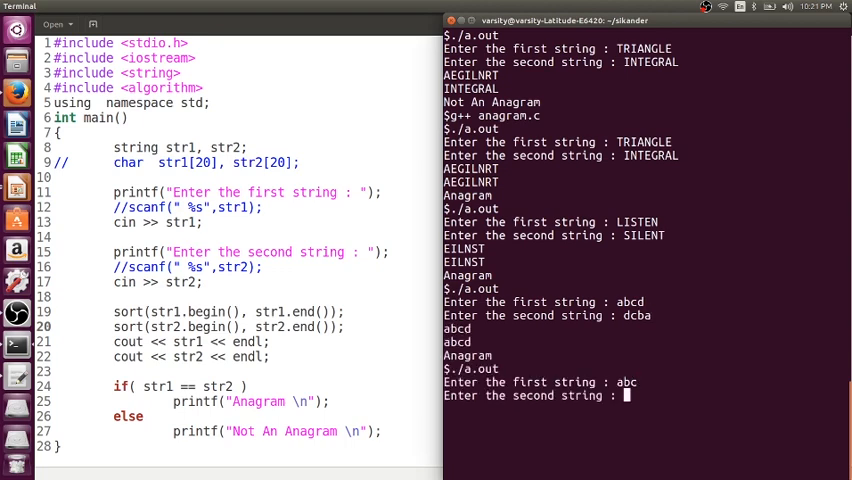
text(dbg)
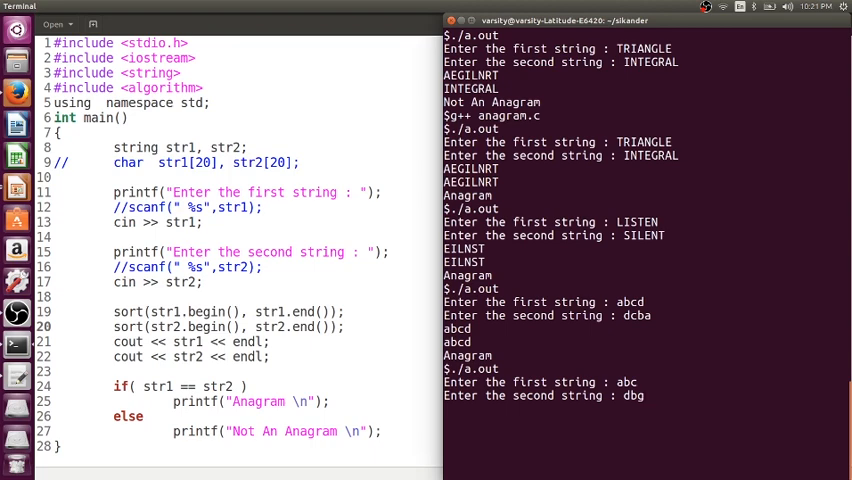
key(Return)
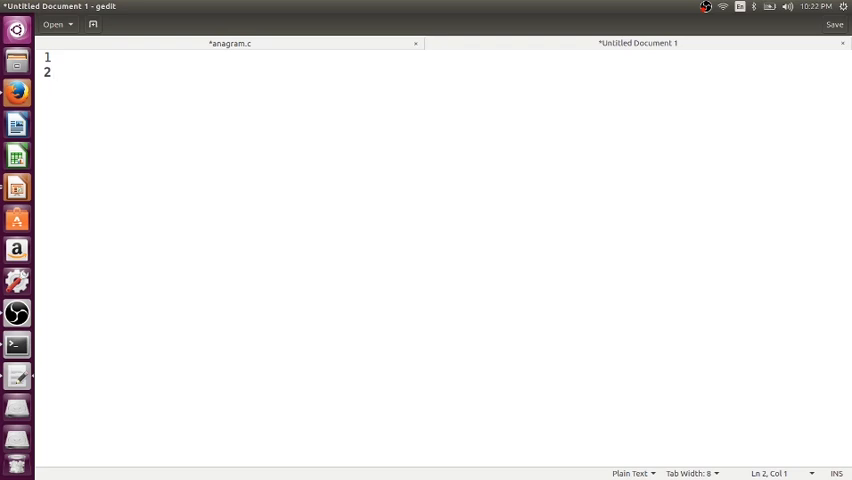
Step: Write input lines reading str1 and str2 with 'Enter the first/second string' prompts
text(str1 = input)
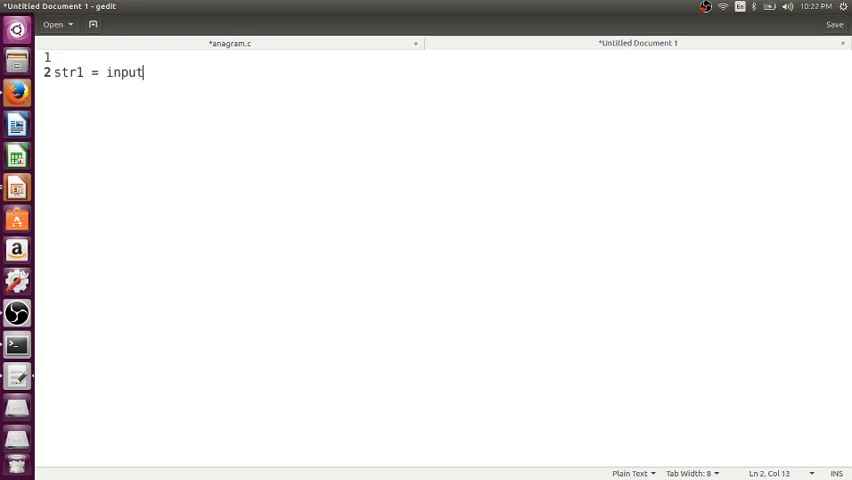
text(("Enter th)
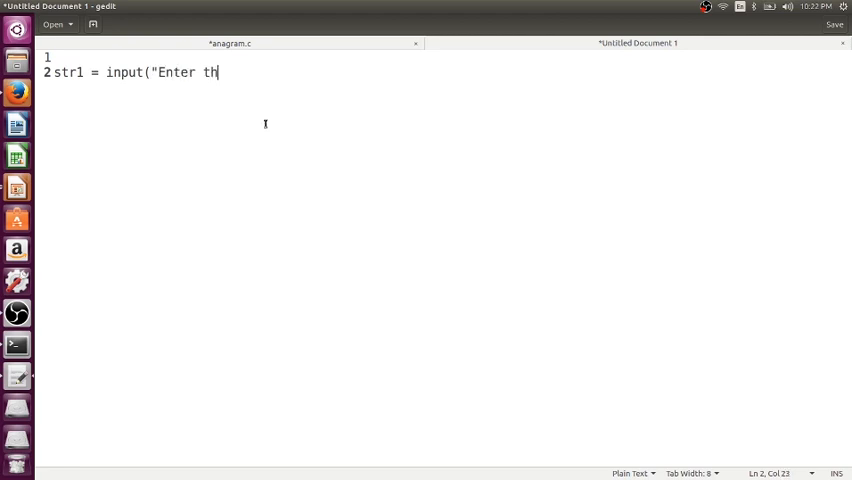
text(e first string : ");)
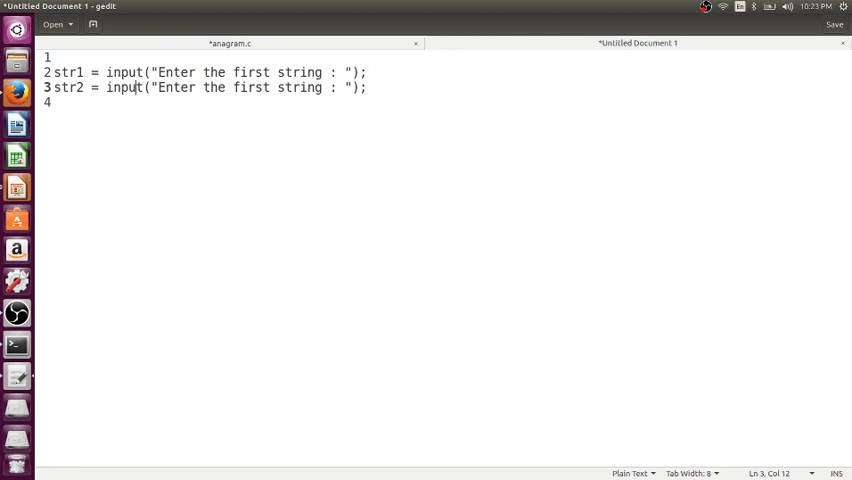
double_click(250, 87)
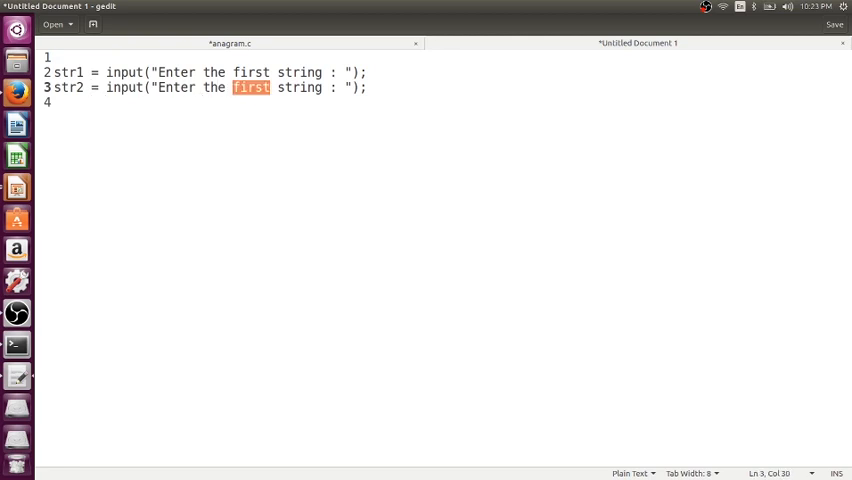
text(second)
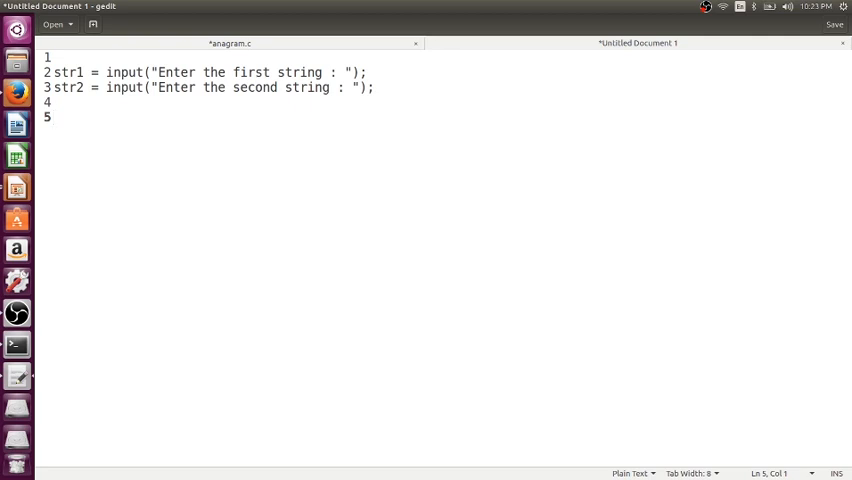
Step: Add a print line outputting "Anagram" if sorted(str1) == sorted(str2), else "Not Anagram"
text(sorted()
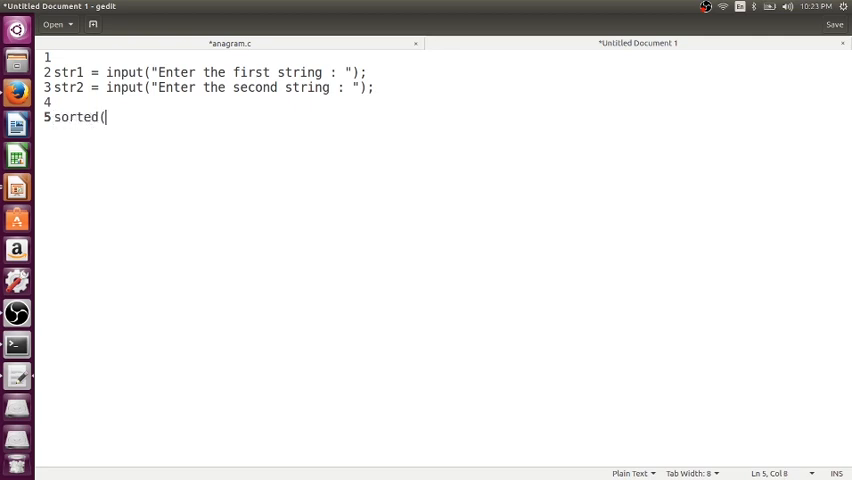
text(str1))
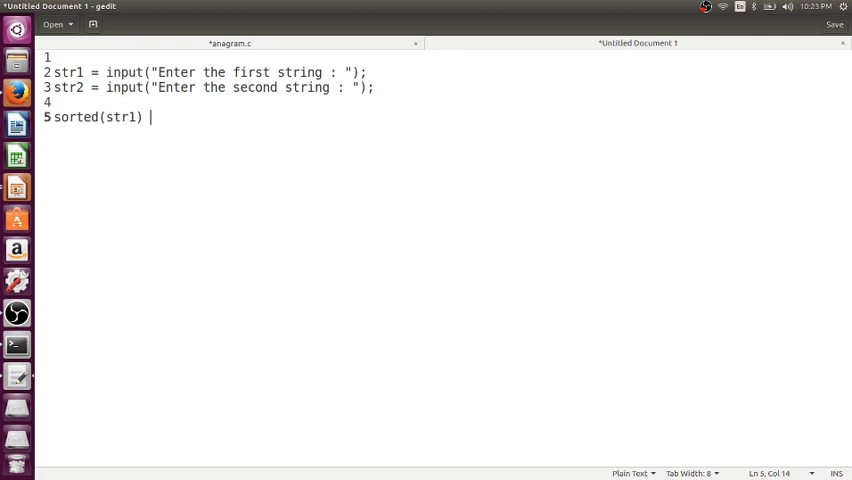
text(sorted(s)
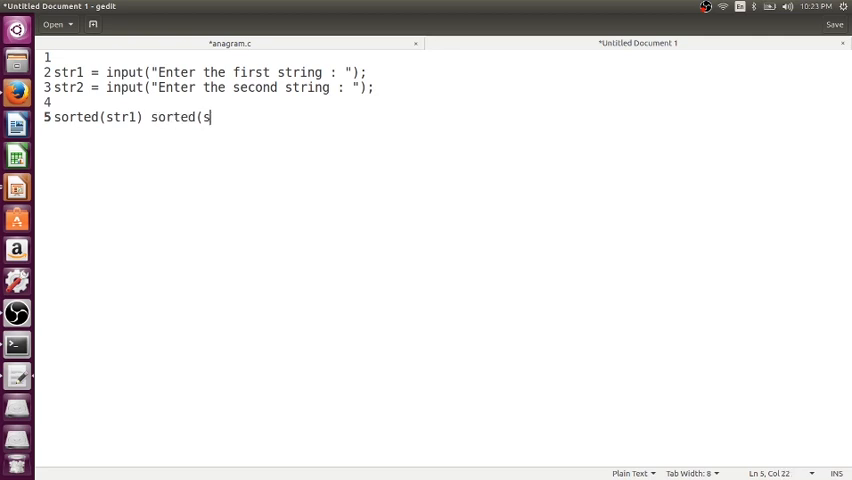
text(tr2))
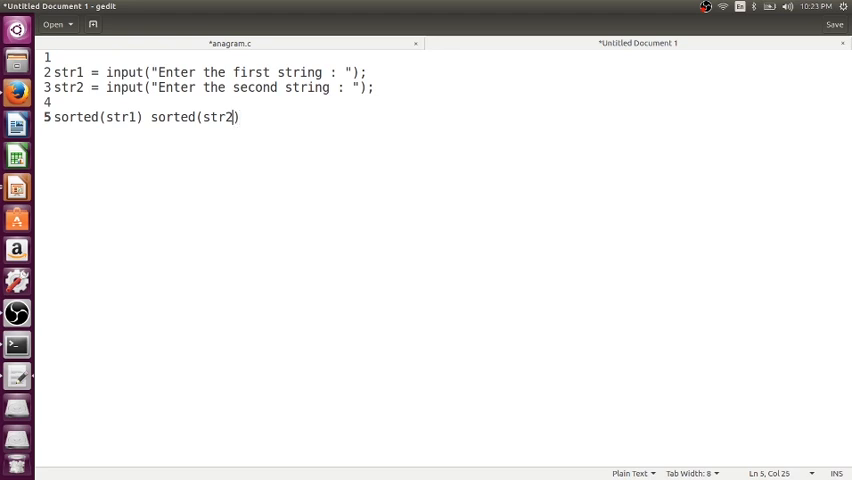
text(==)
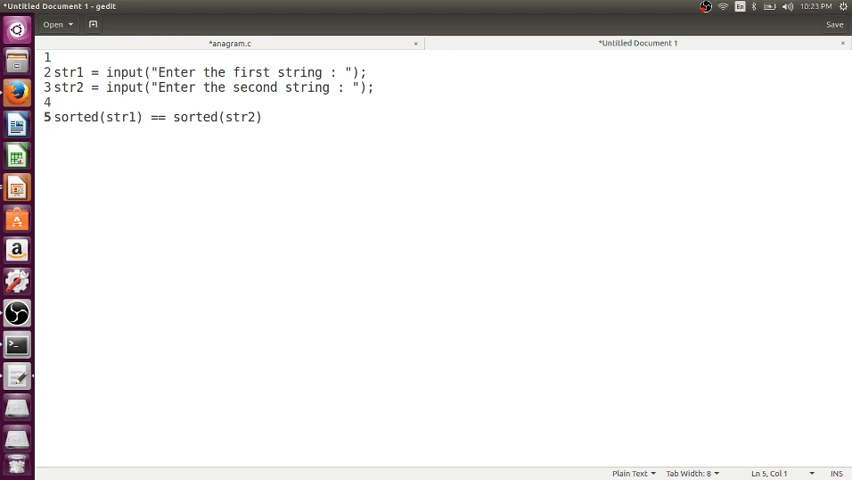
text(print("A)
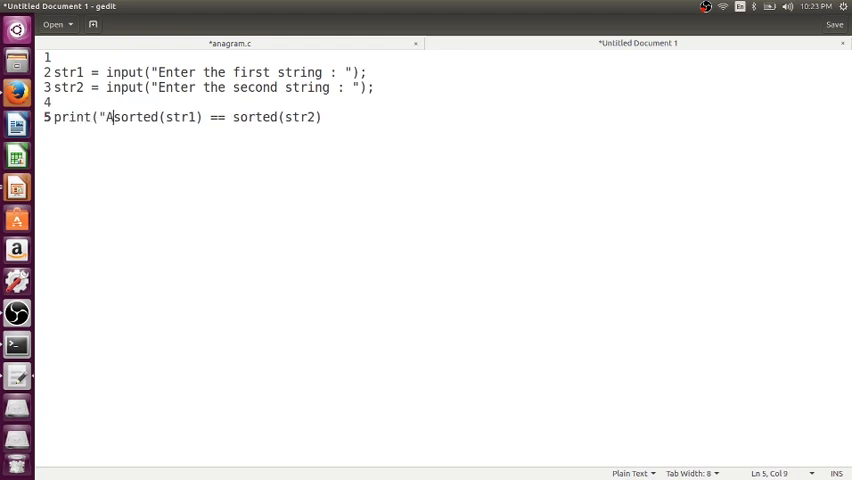
text(nagram")
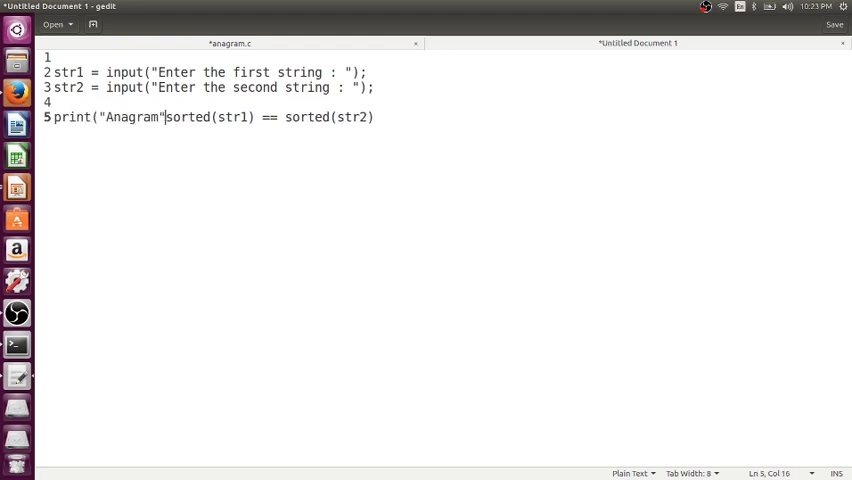
text(if)
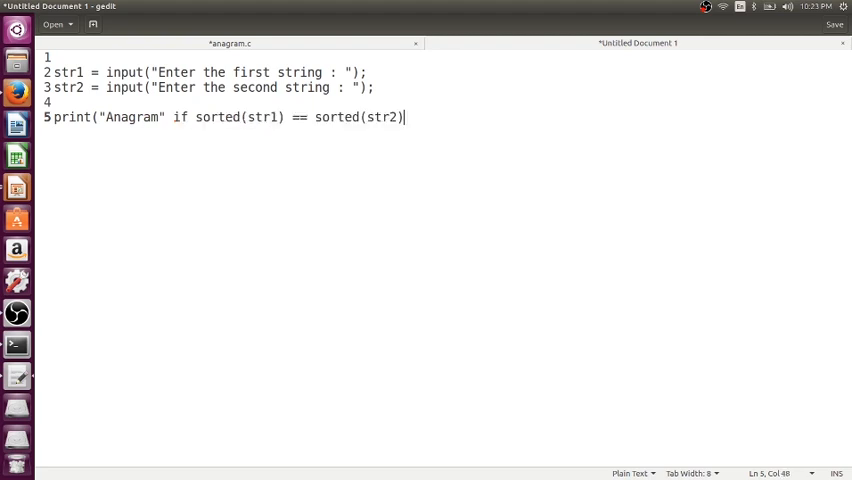
text(else ")
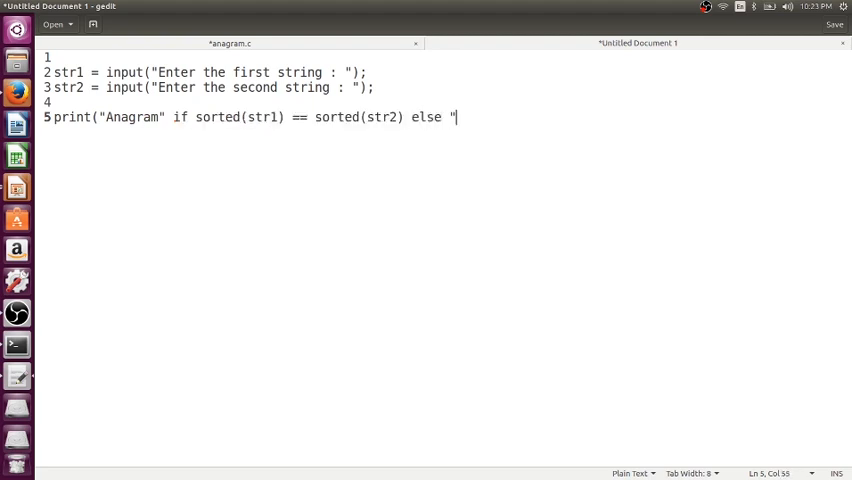
text(Not)
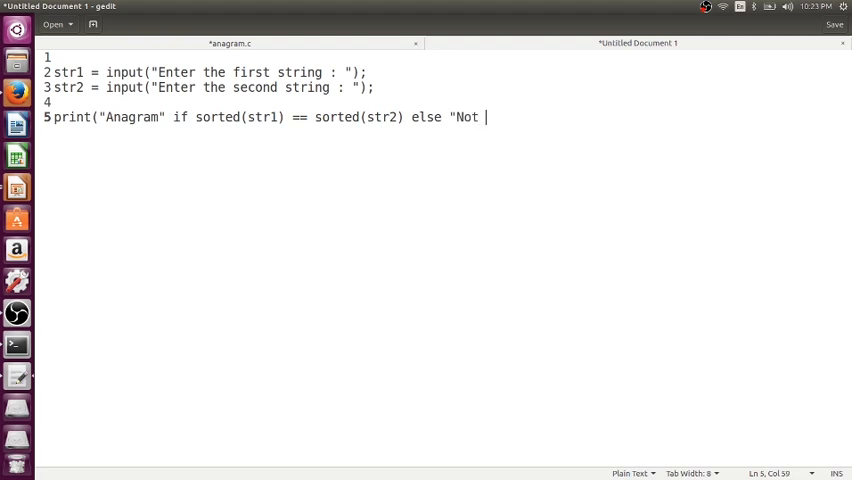
text(Ana)
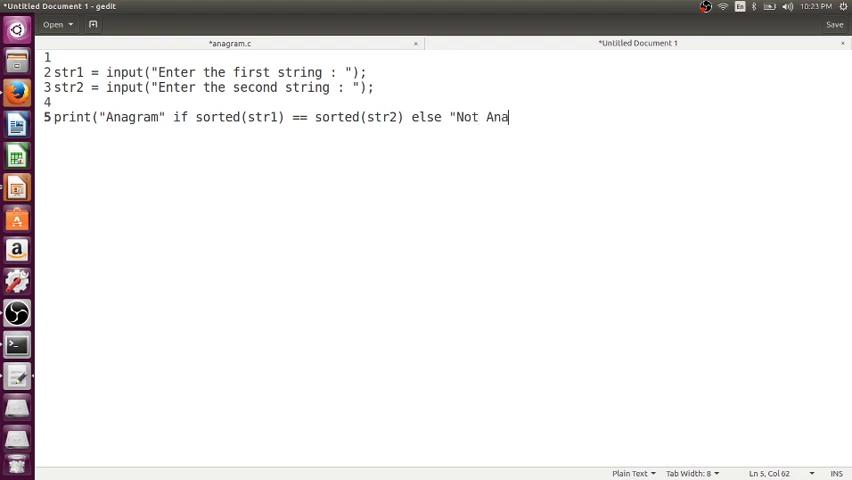
text(gram"))
text(pyt)
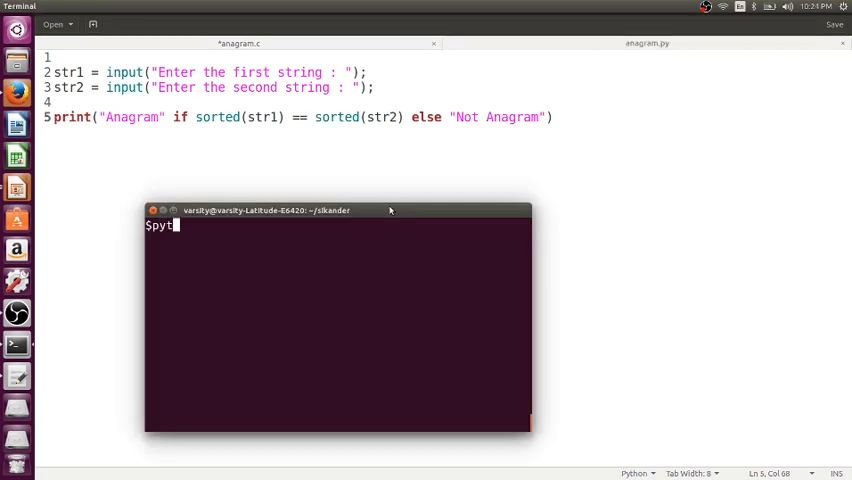
Step: Run python3 anagram.py on LISTEN/SILENT, abcd/dcba, then hello against bollo
text(hon3)
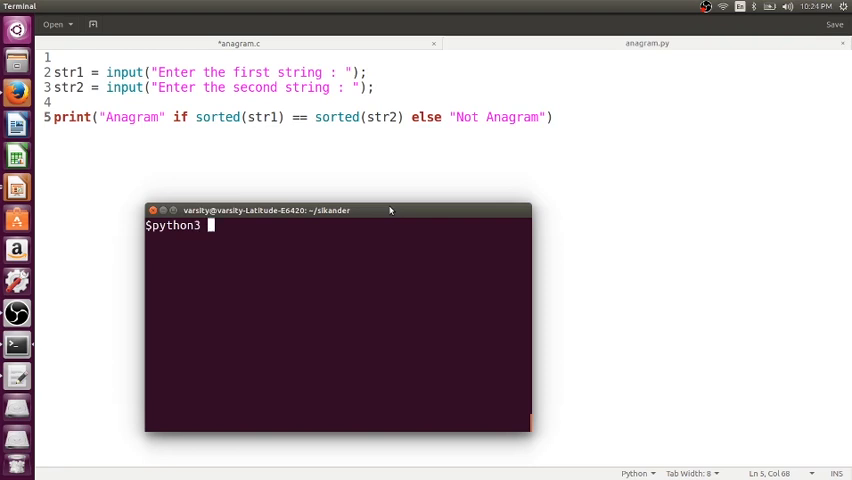
text(anagram.py)
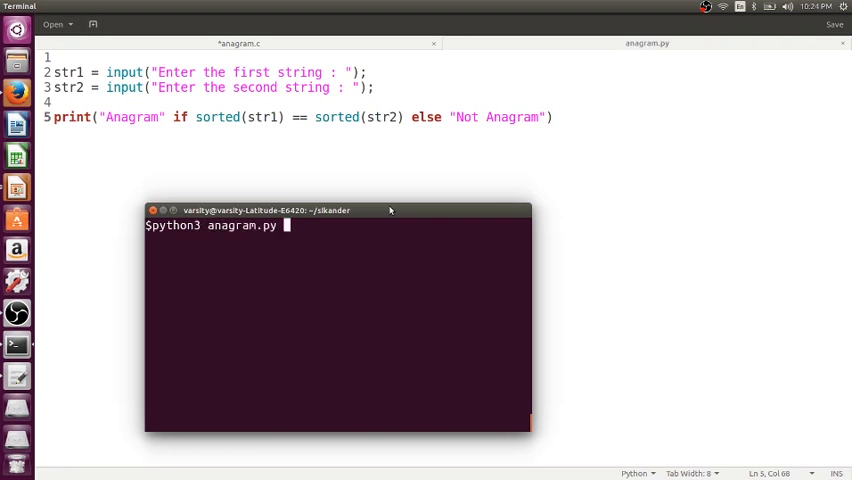
key(Return)
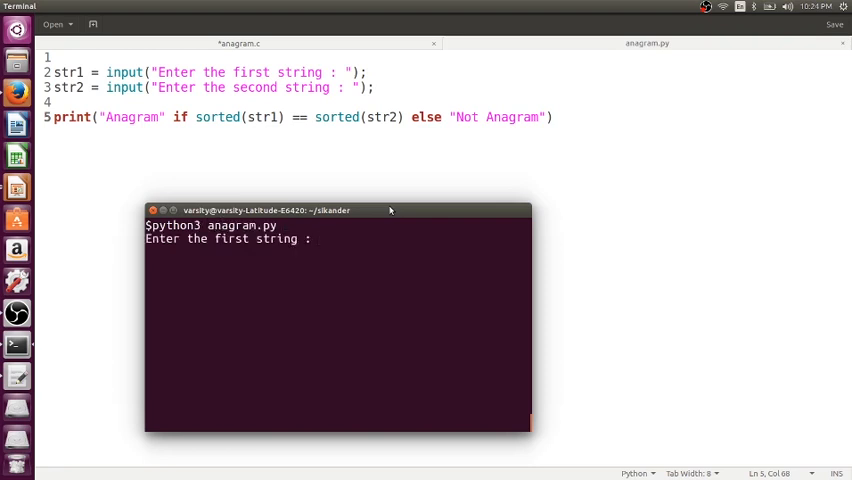
text(LISTE)
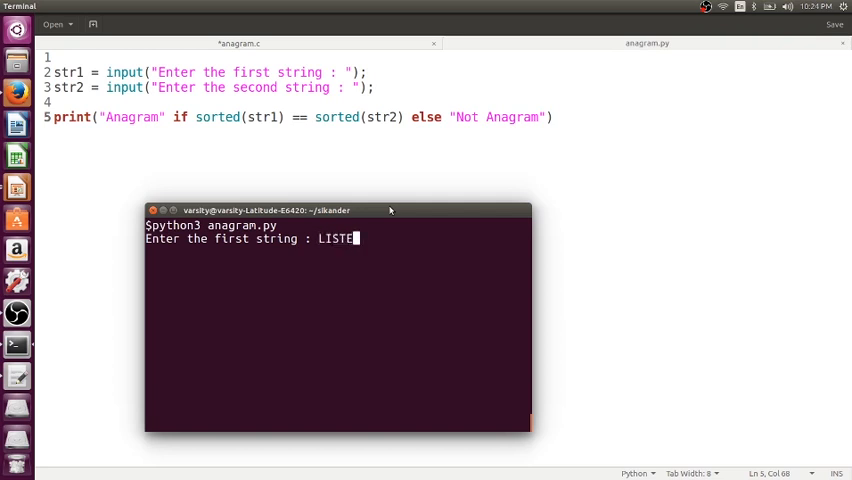
text(SILENT)
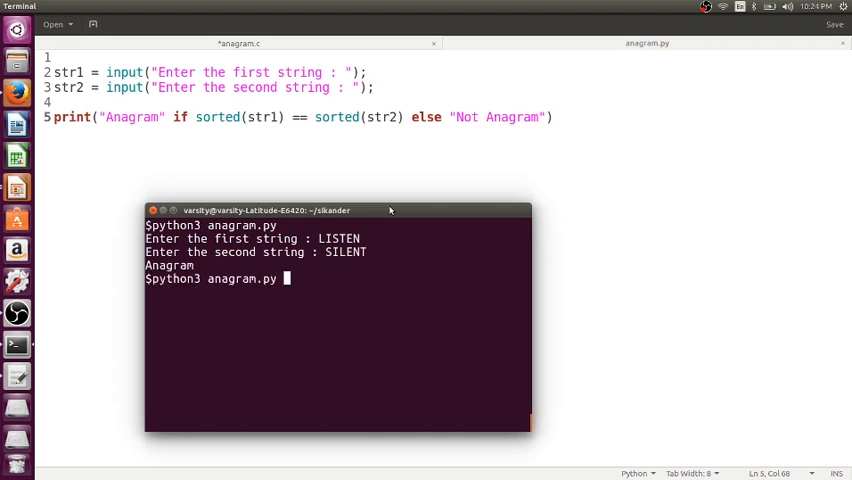
text(abcd)
text(dcba)
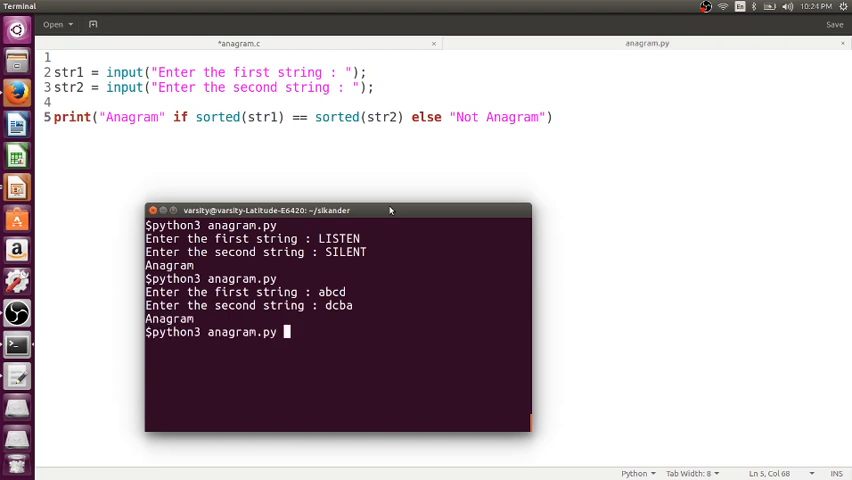
text(hello)
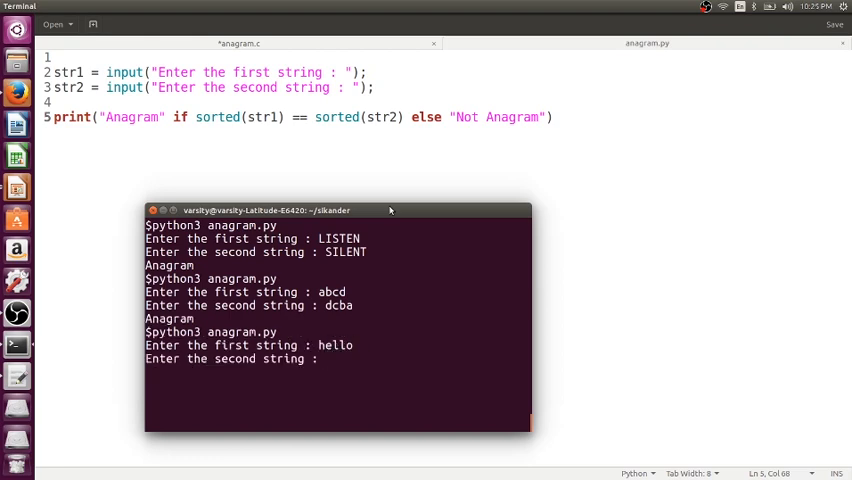
text(bollo)
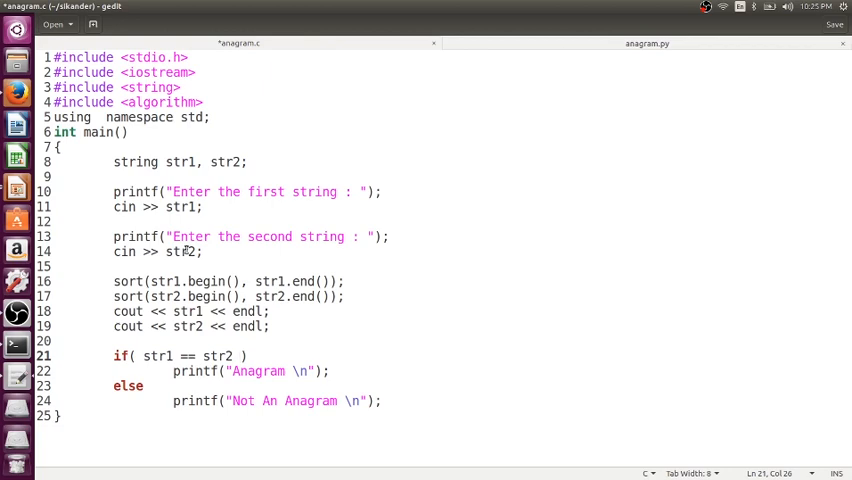
Step: Return to the anagram.py tab after viewing anagram.c
click(647, 43)
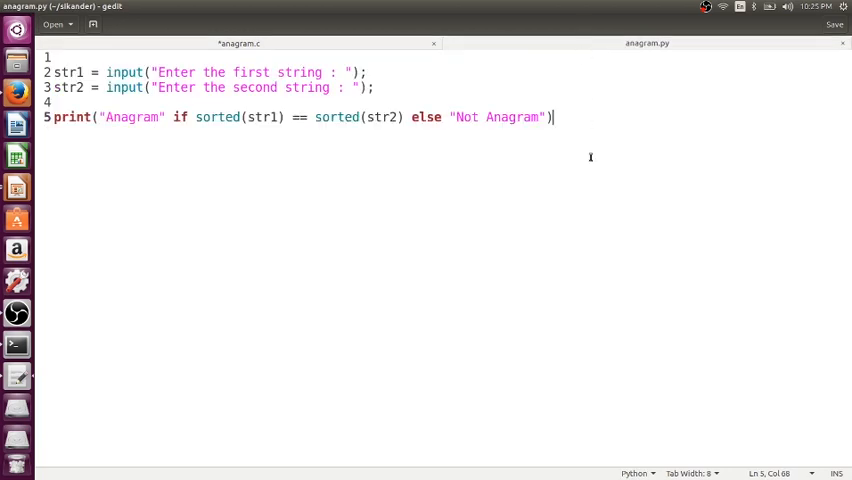